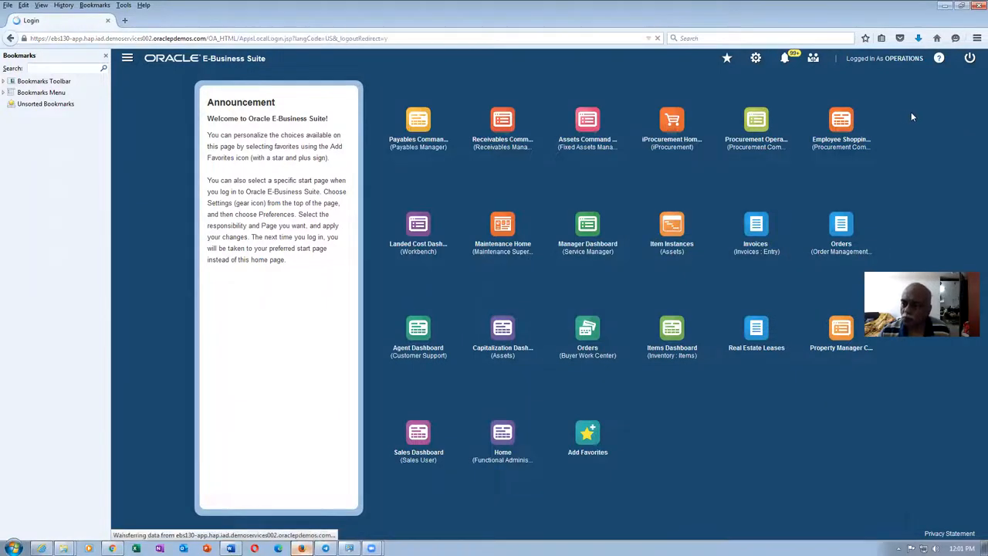
Step: Log in to E-Business Suite with the OPERATIONS user name and launch a Forms responsibility
{"action": "left_click", "coordinate": [970, 59]}
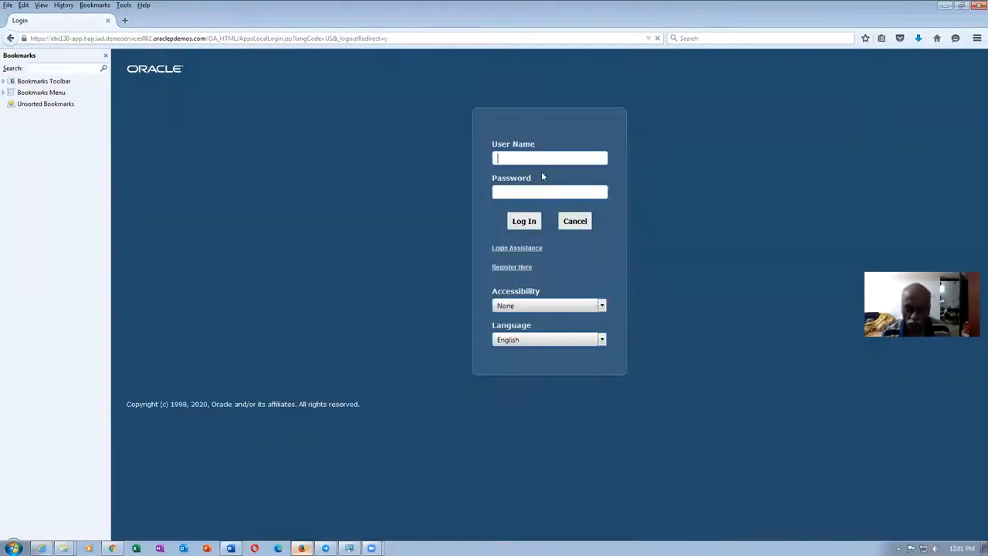
{"action": "type", "text": "operations"}
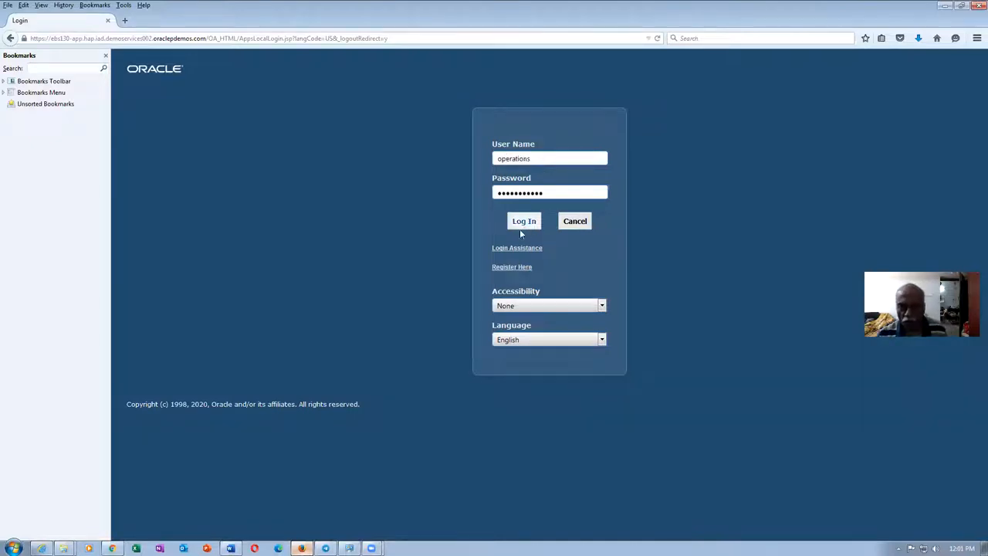
{"action": "left_click", "coordinate": [524, 221]}
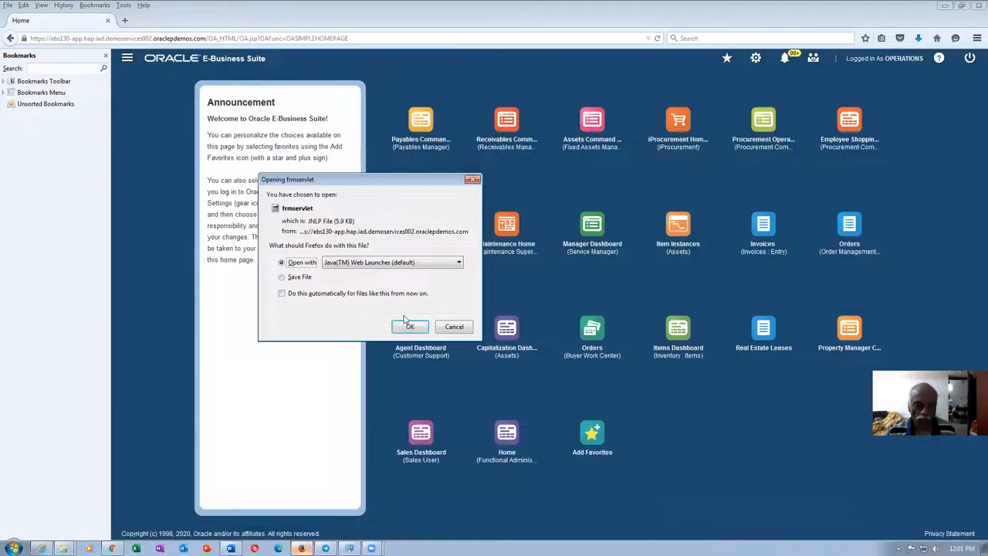
Step: Run the frmservlet launch file and acknowledge the Java Security block and General Exception errors
{"action": "left_click", "coordinate": [410, 326]}
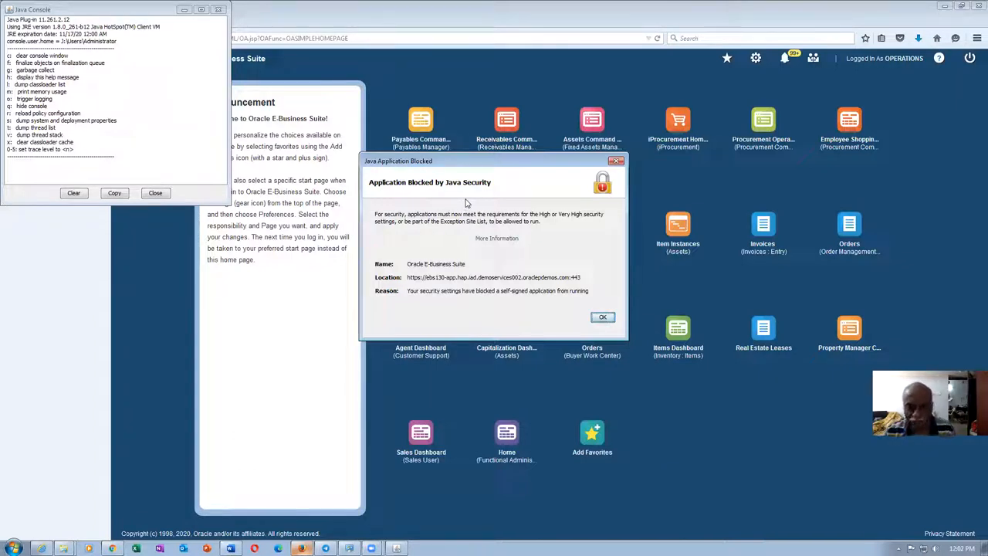
{"action": "left_click", "coordinate": [602, 317]}
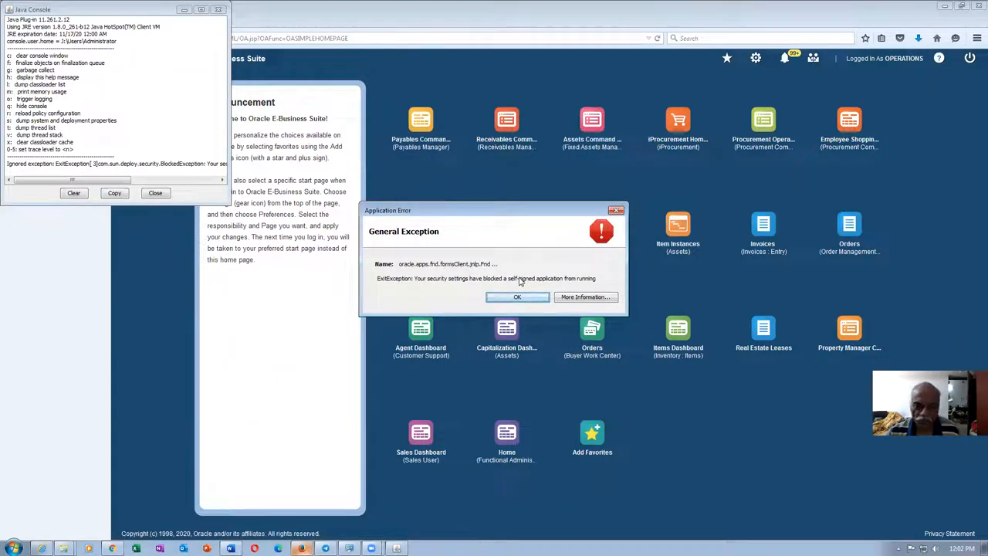
{"action": "left_click", "coordinate": [518, 296]}
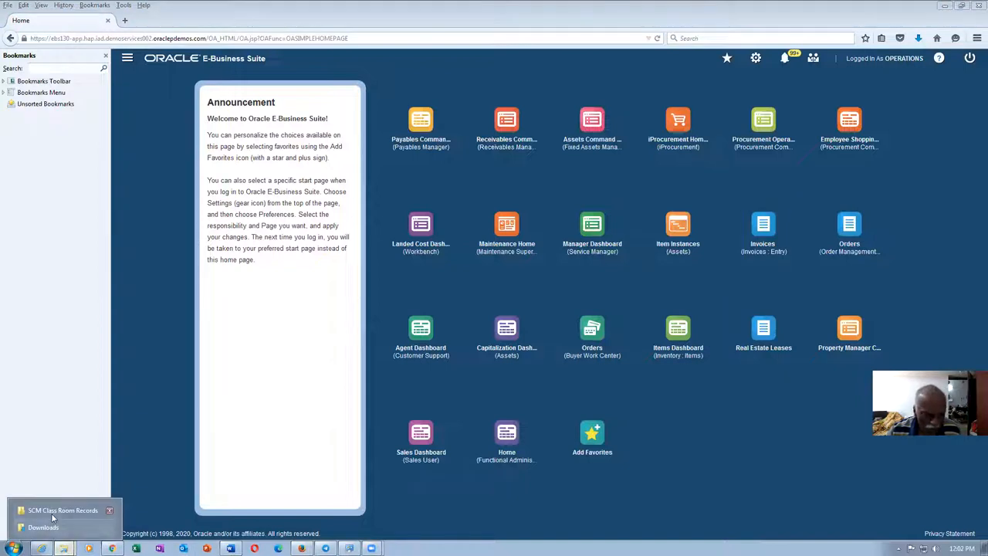
Step: Browse from SCM Class Room Records to Downloads and select the JRE 8 update 261 installer
{"action": "left_click", "coordinate": [62, 510]}
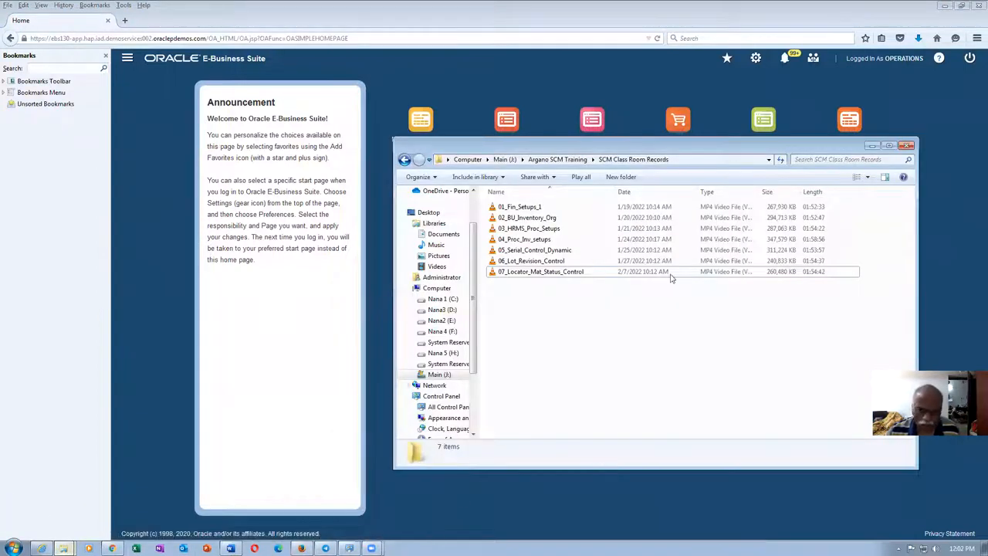
{"action": "left_click", "coordinate": [906, 145]}
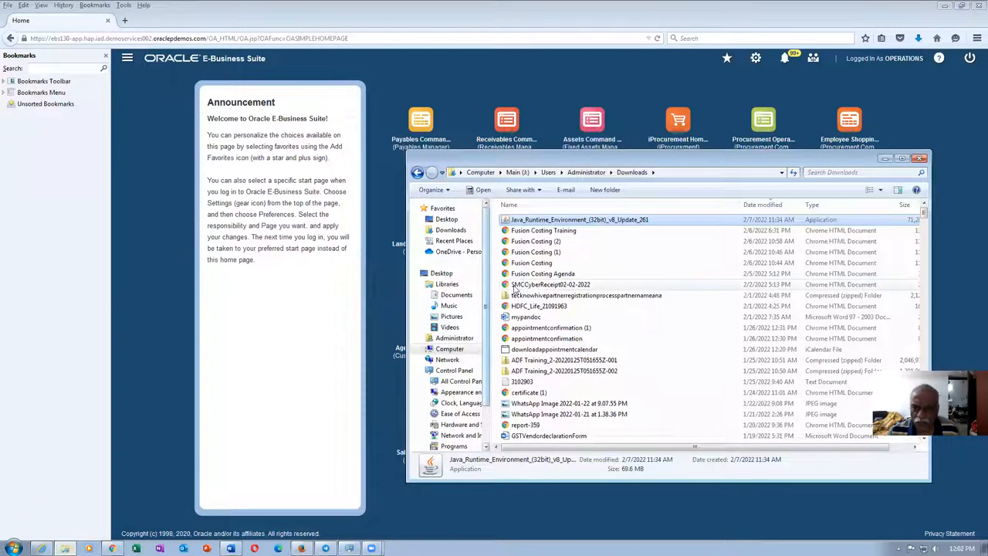
{"action": "mouse_move", "coordinate": [544, 277]}
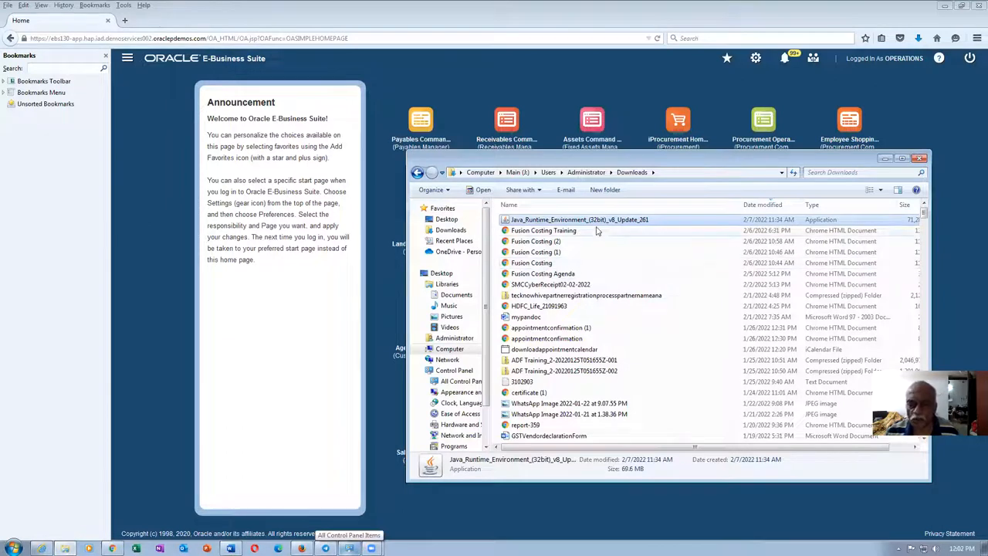
{"action": "mouse_move", "coordinate": [581, 220]}
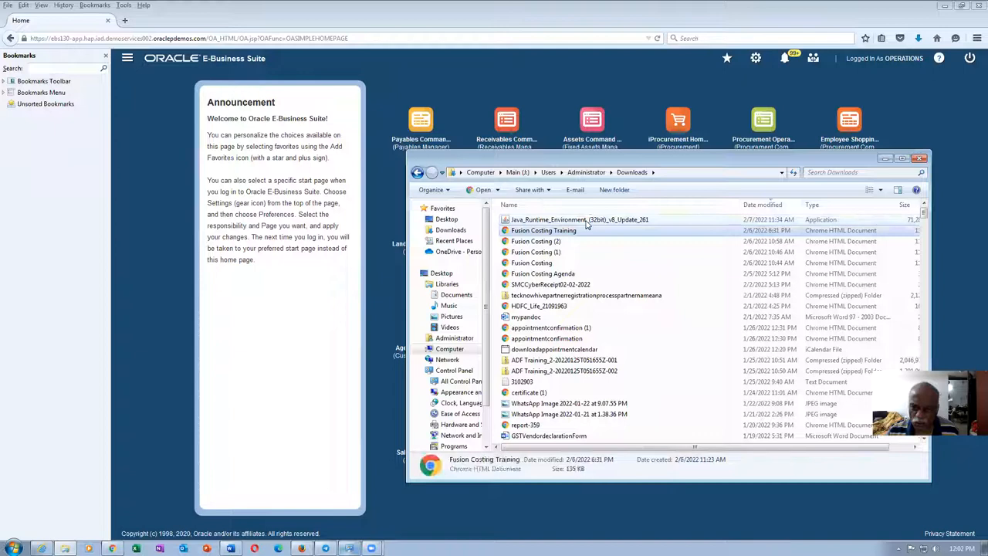
{"action": "left_click", "coordinate": [579, 219]}
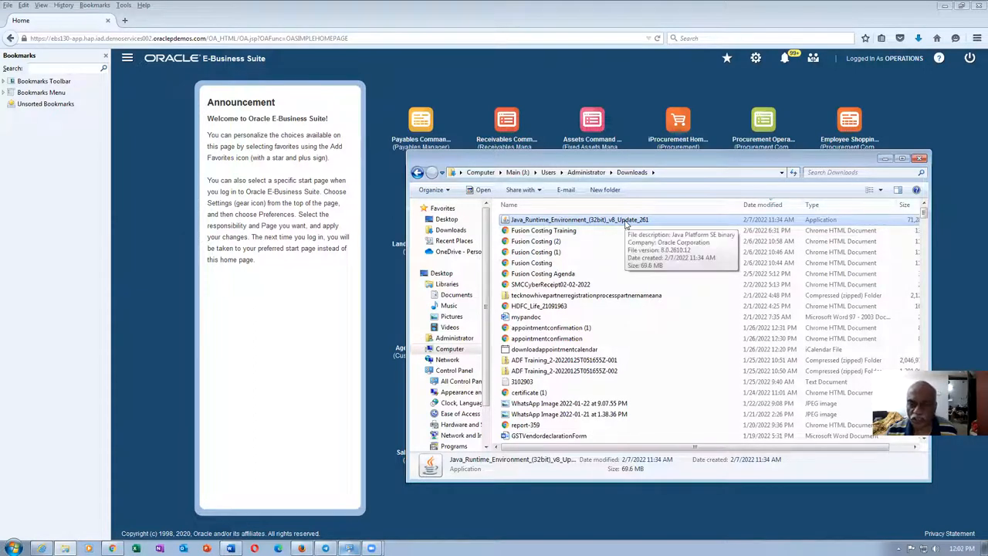
{"action": "mouse_move", "coordinate": [537, 226]}
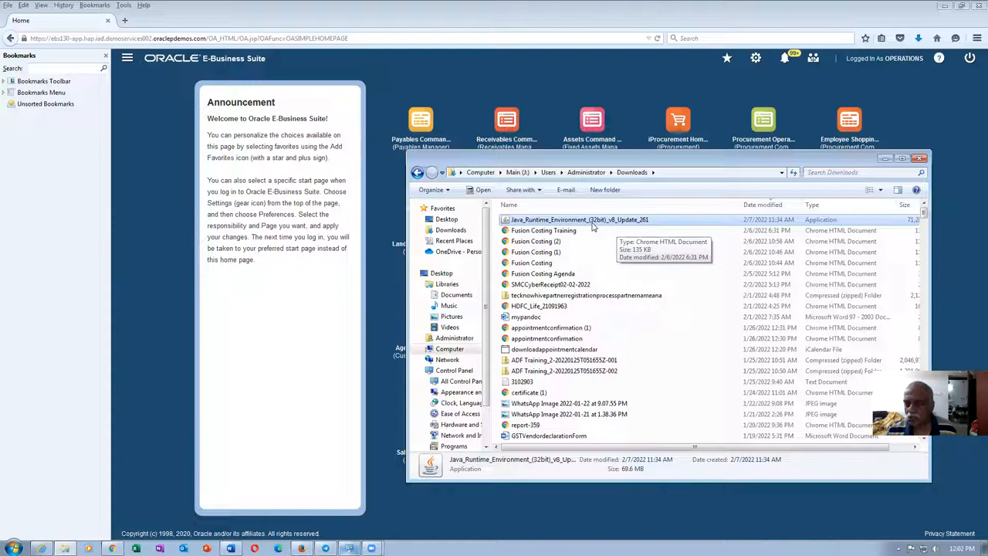
{"action": "mouse_move", "coordinate": [119, 383]}
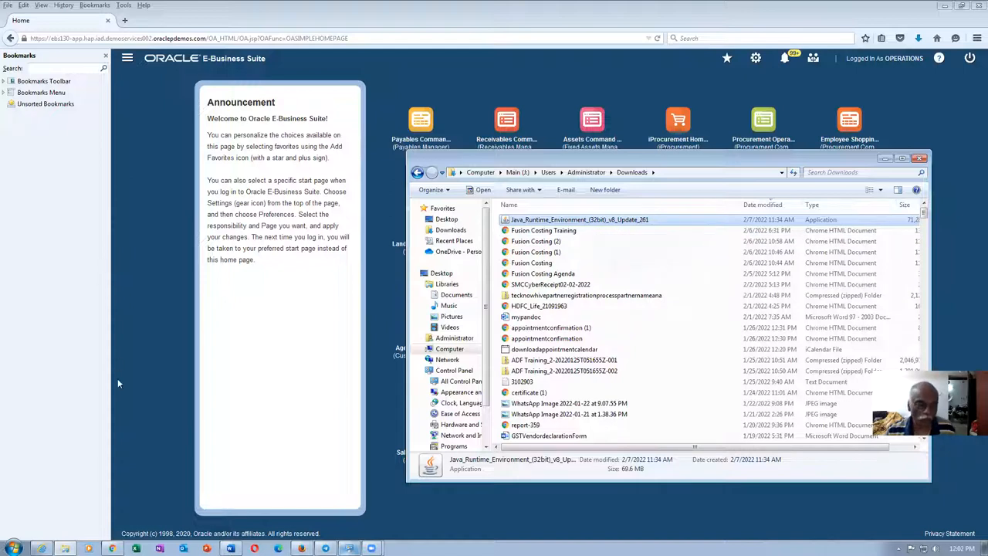
{"action": "left_click", "coordinate": [13, 548]}
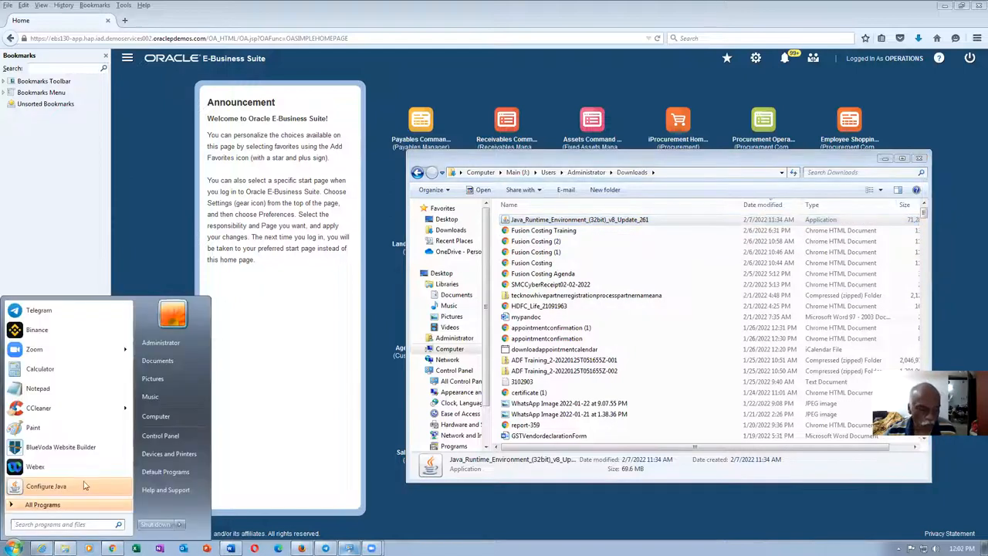
Step: Reach Java (32 bit) Security settings from Control Panel and bring up the Exception Site List
{"action": "left_click", "coordinate": [161, 435]}
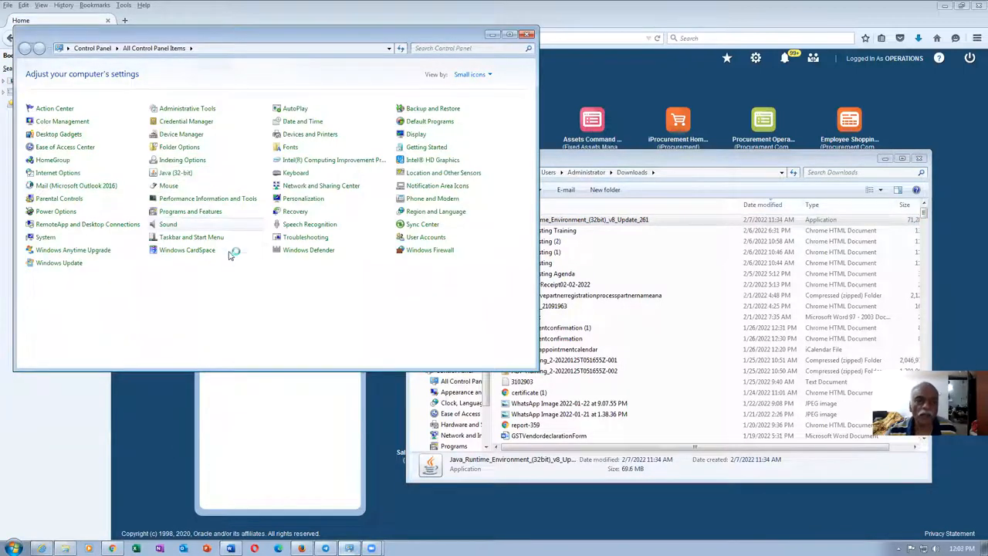
{"action": "double_click", "coordinate": [176, 173]}
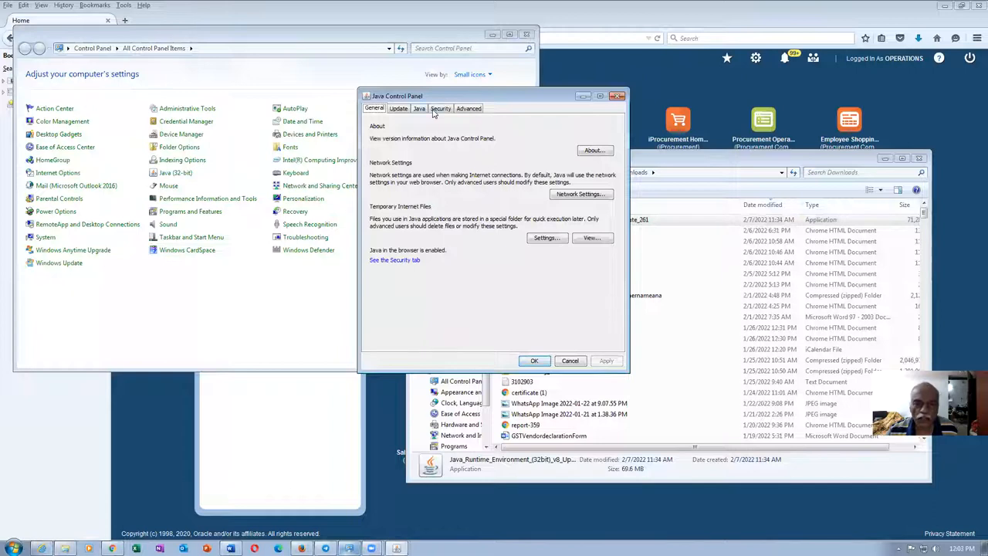
{"action": "left_click", "coordinate": [440, 108]}
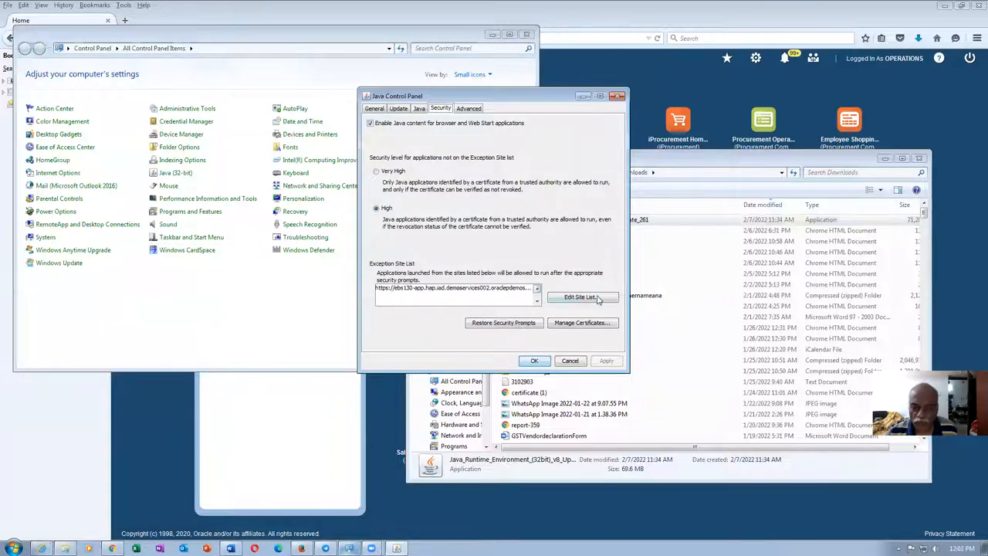
{"action": "left_click", "coordinate": [581, 296]}
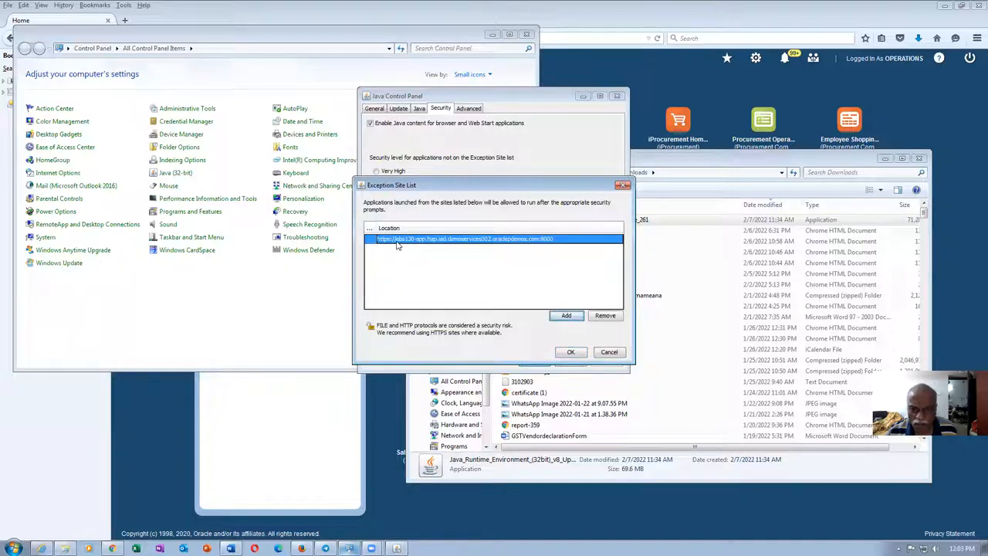
{"action": "mouse_move", "coordinate": [483, 284]}
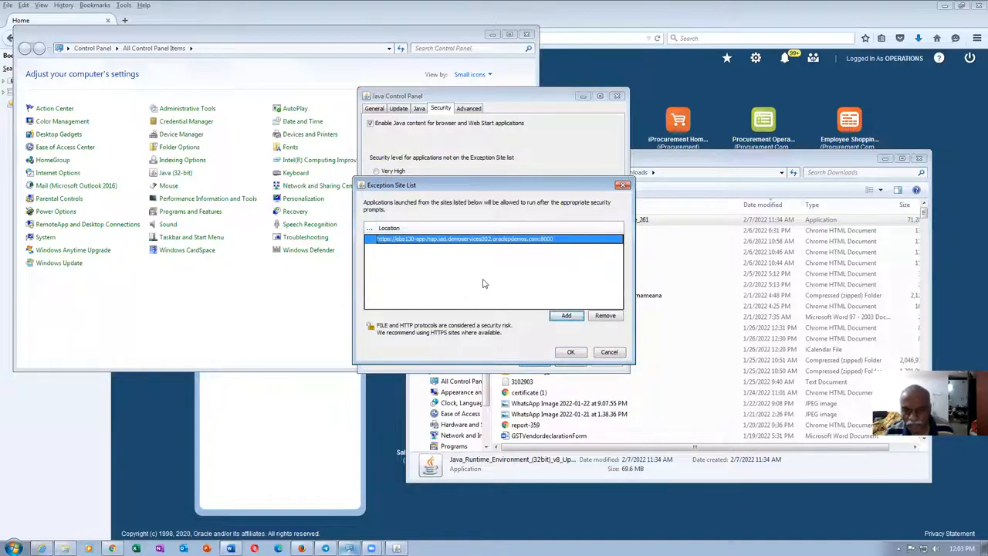
{"action": "mouse_move", "coordinate": [569, 247]}
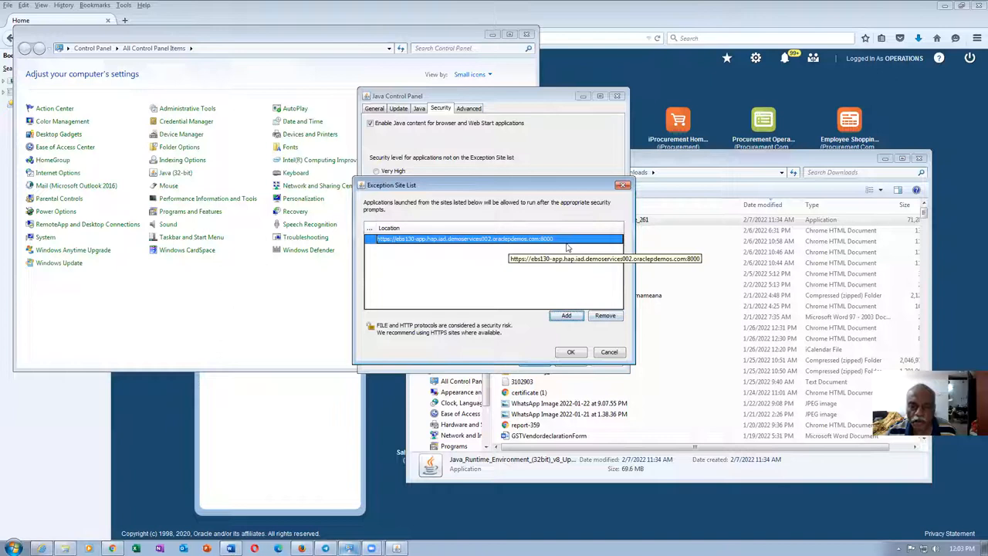
Step: Add a second E-Business Suite server URL copied from the existing entry and save the site list
{"action": "left_click", "coordinate": [566, 315]}
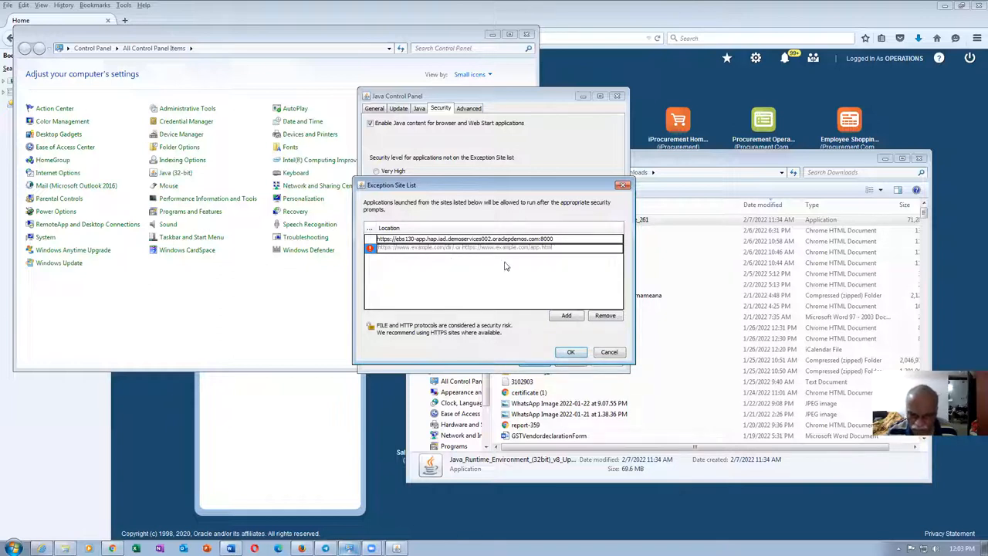
{"action": "left_click", "coordinate": [479, 238]}
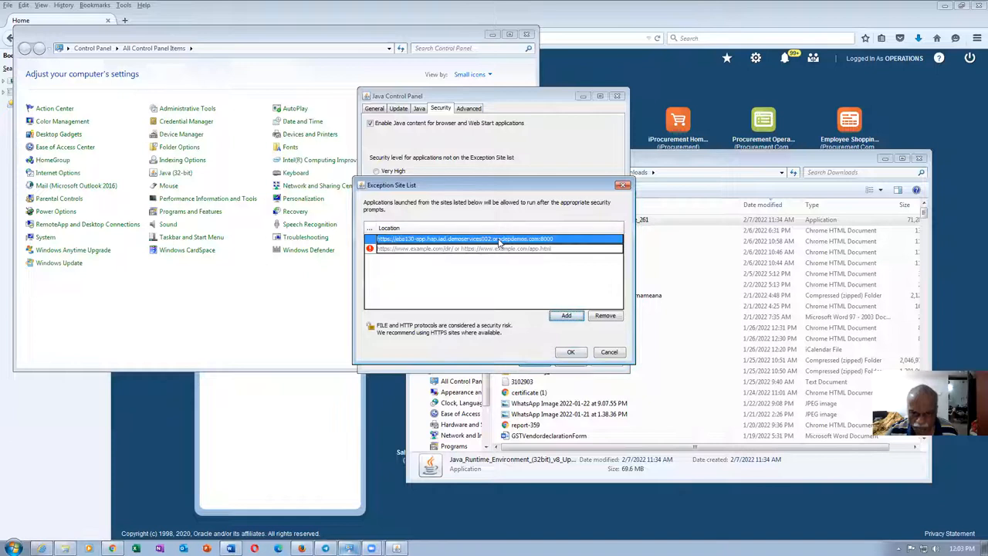
{"action": "double_click", "coordinate": [537, 237]}
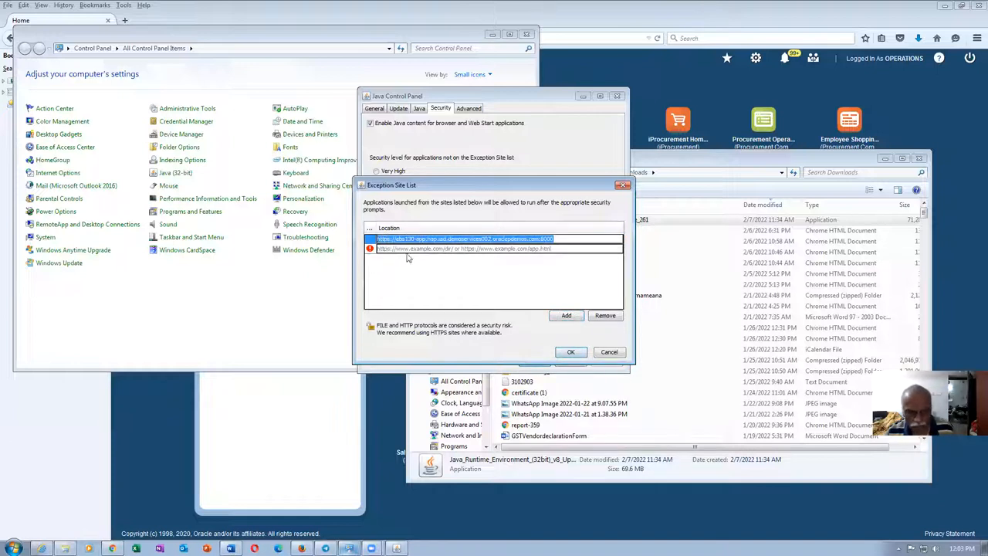
{"action": "left_click", "coordinate": [606, 315]}
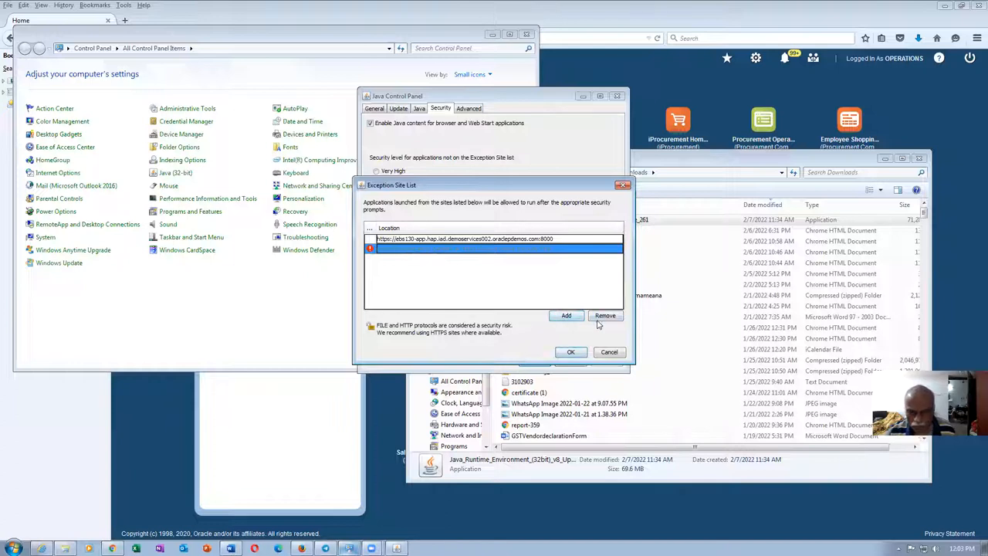
{"action": "left_click", "coordinate": [567, 315]}
{"action": "type", "text": "https://ebs130-app.hap.iad.demoservices002.oraclepdemos.com"}
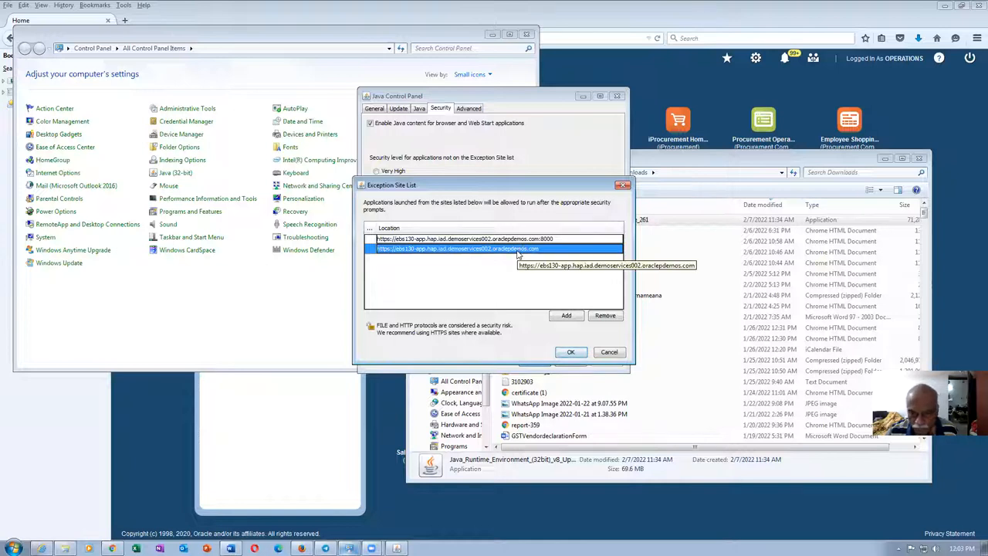
{"action": "left_click", "coordinate": [571, 352]}
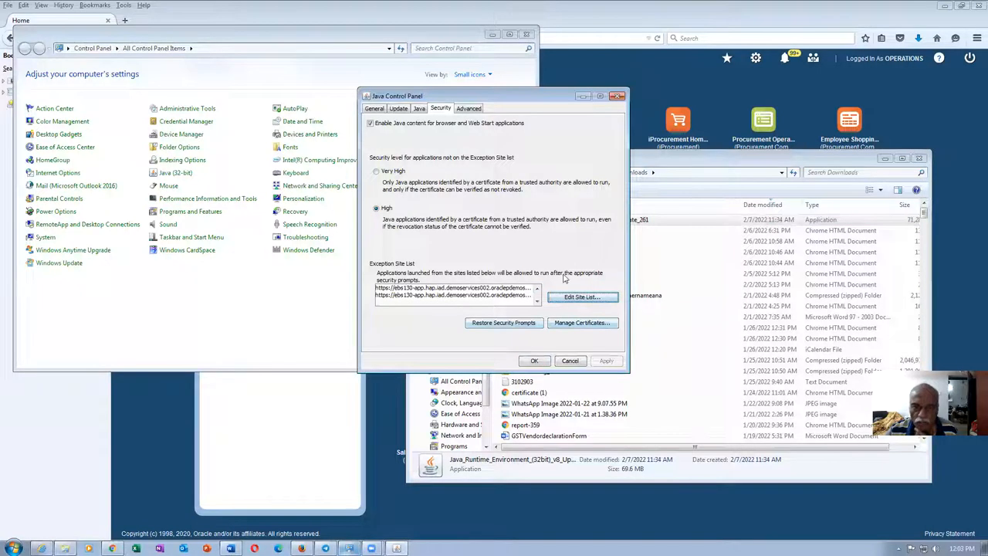
Step: Delete cached Java applications and trace and log files from Temporary Internet Files, then close Java Control Panel
{"action": "left_click", "coordinate": [374, 108]}
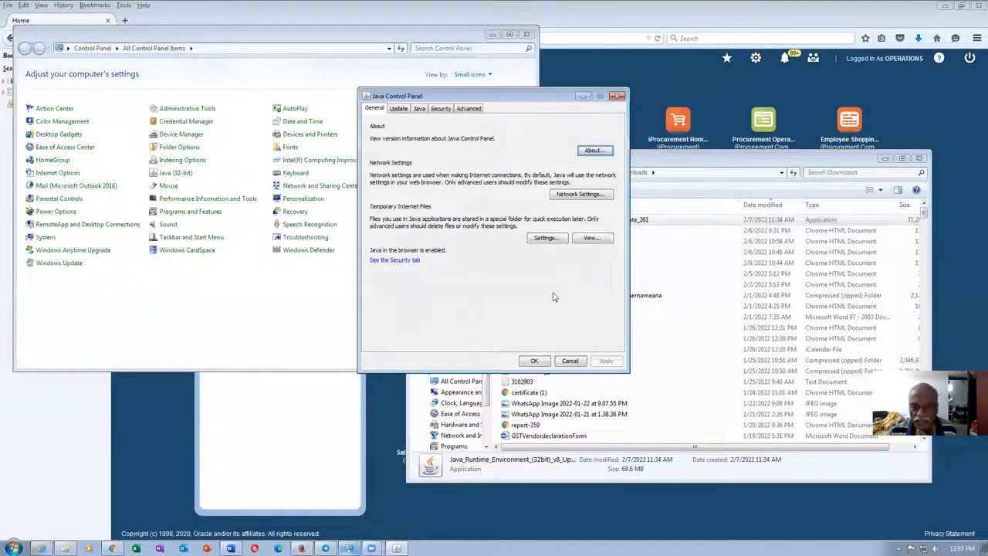
{"action": "left_click", "coordinate": [547, 238]}
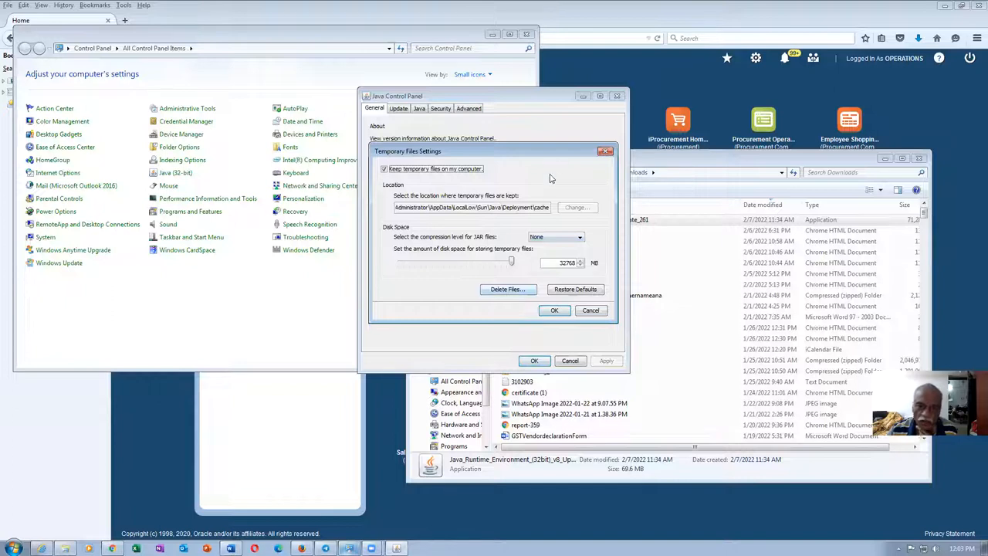
{"action": "left_click", "coordinate": [506, 288]}
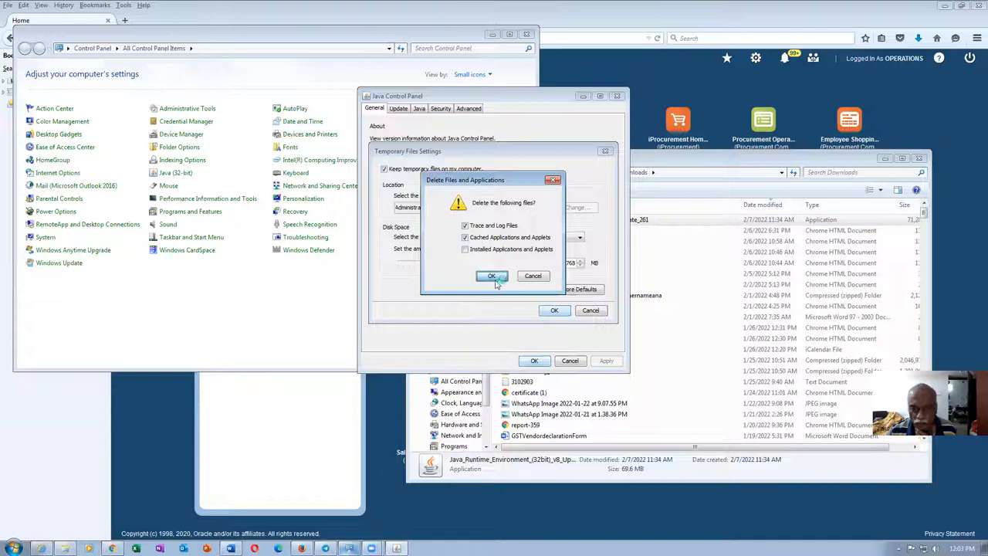
{"action": "left_click", "coordinate": [491, 276]}
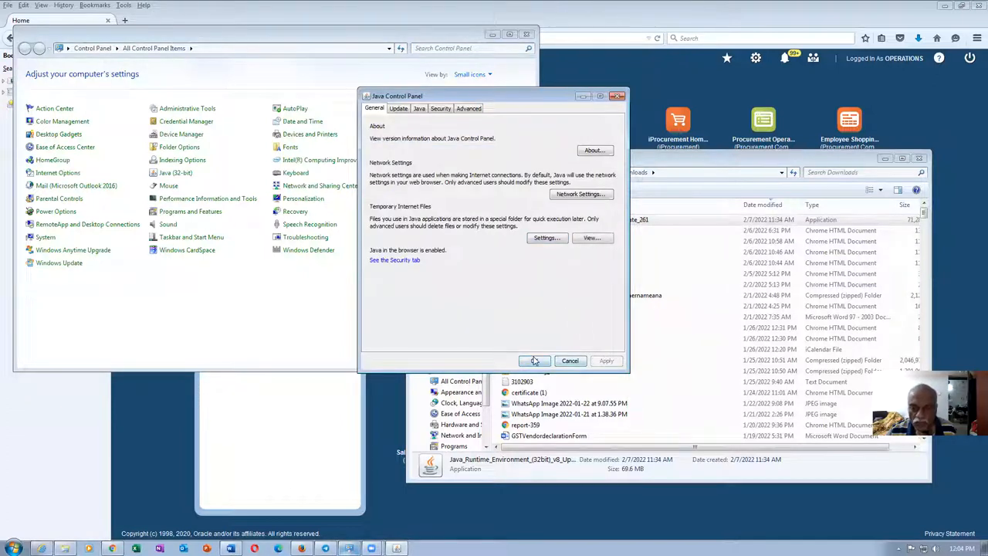
{"action": "left_click", "coordinate": [534, 361]}
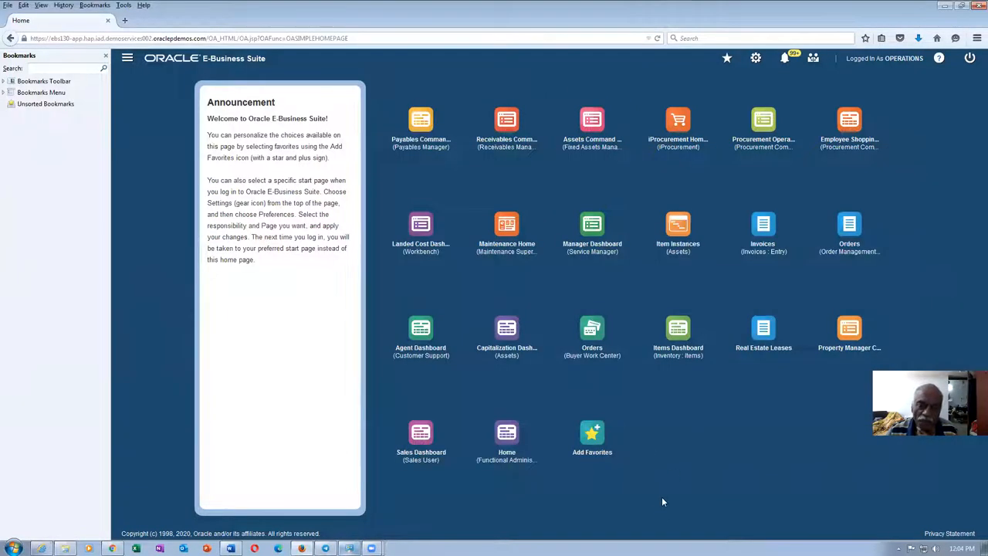
{"action": "mouse_move", "coordinate": [667, 478]}
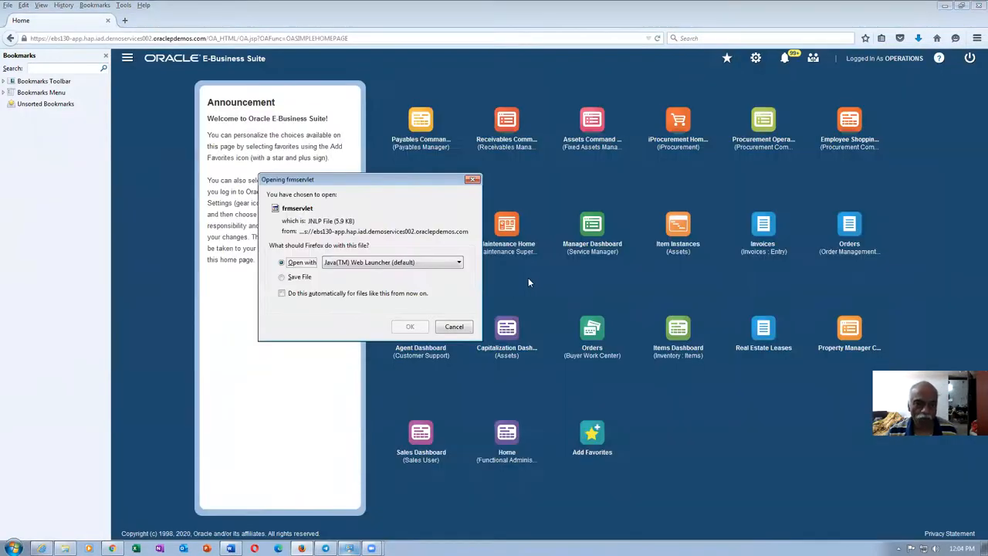
Step: Launch frmservlet.jnlp with Java Web Launcher, accept the risk and run it so the Payables Navigator opens
{"action": "left_click", "coordinate": [411, 326]}
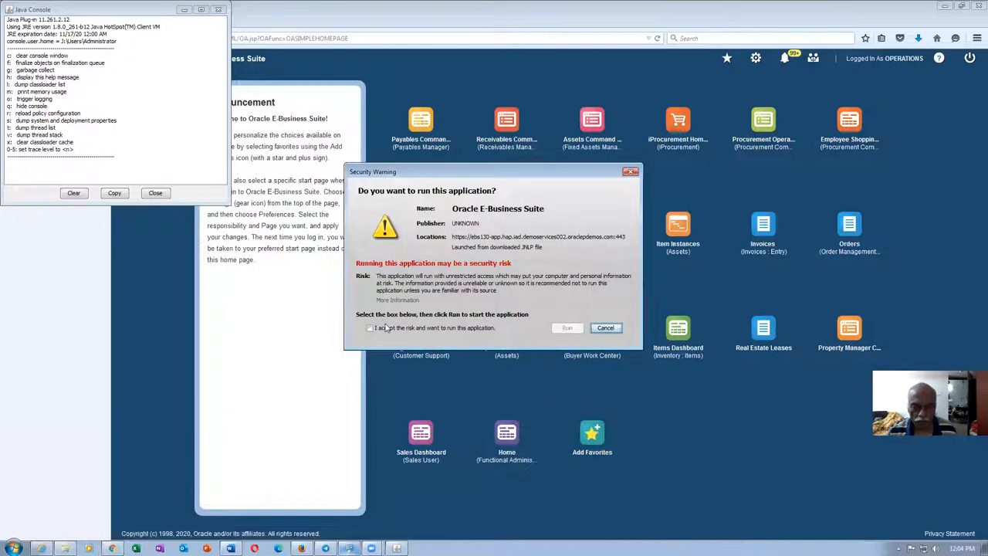
{"action": "left_click", "coordinate": [605, 328]}
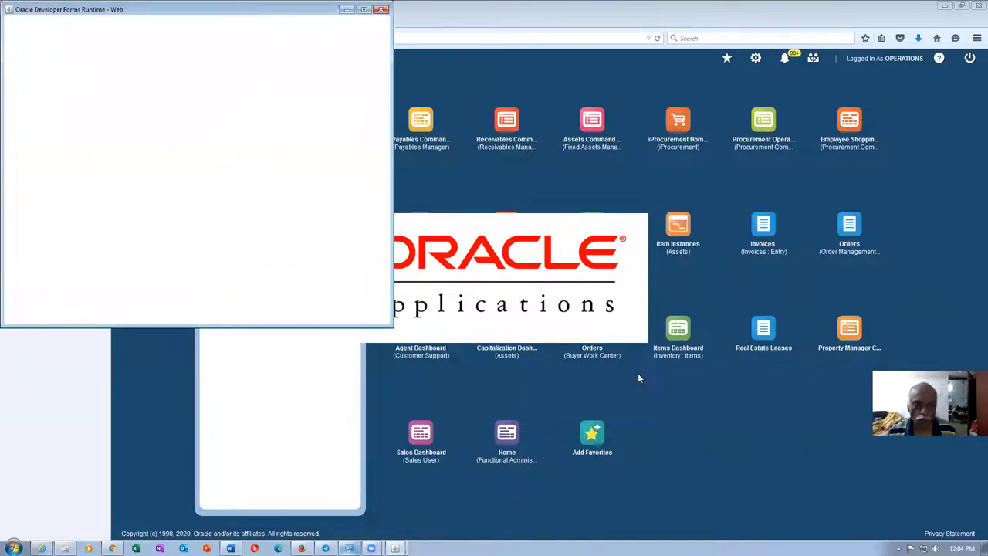
{"action": "mouse_move", "coordinate": [637, 395]}
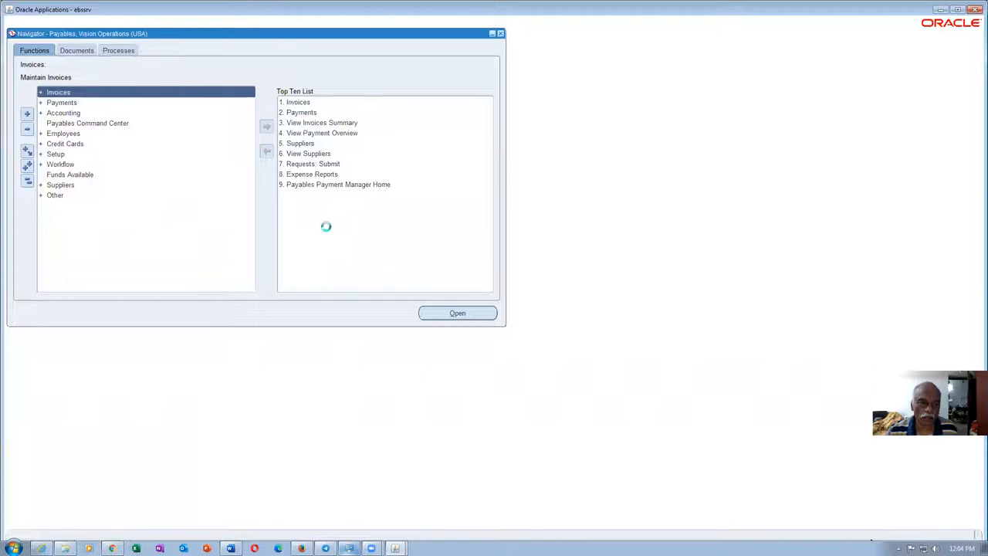
{"action": "left_click", "coordinate": [457, 312]}
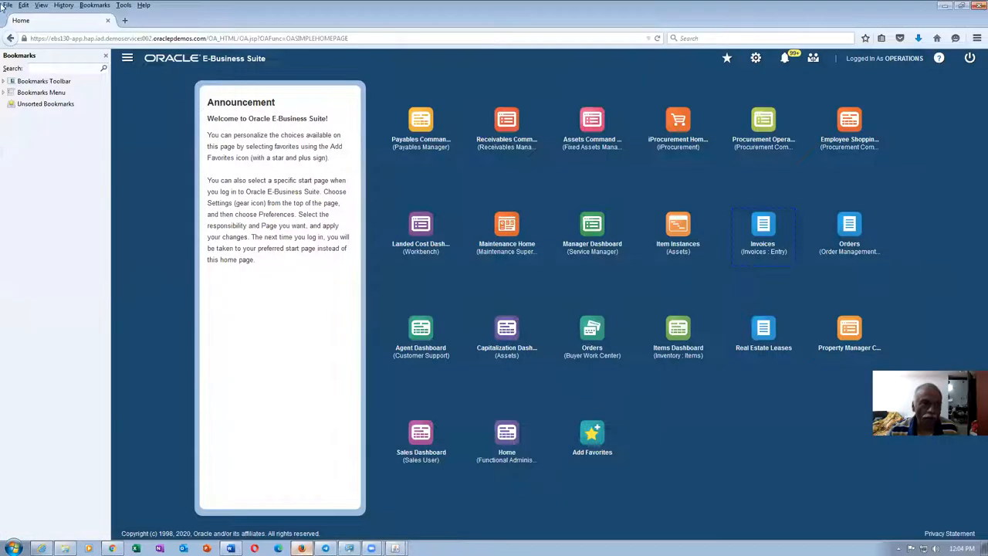
Step: Bring up Firefox's Add-ons Manager from the Tools menu
{"action": "left_click", "coordinate": [123, 6]}
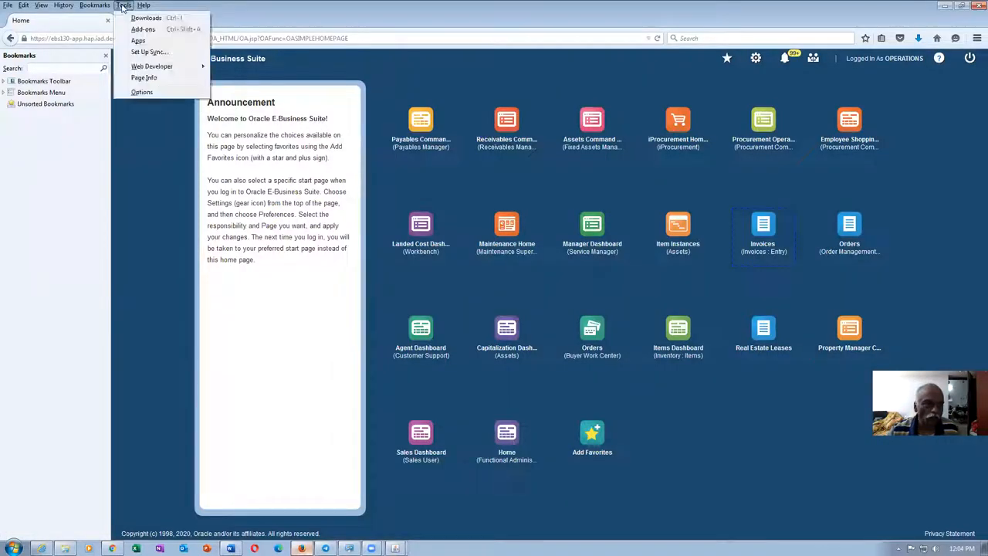
{"action": "mouse_move", "coordinate": [142, 33]}
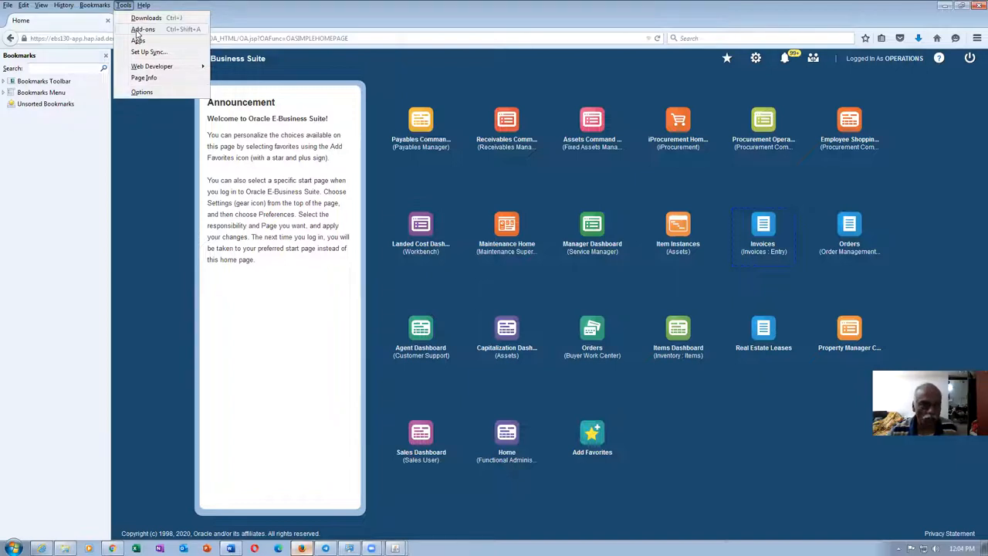
{"action": "left_click", "coordinate": [142, 30]}
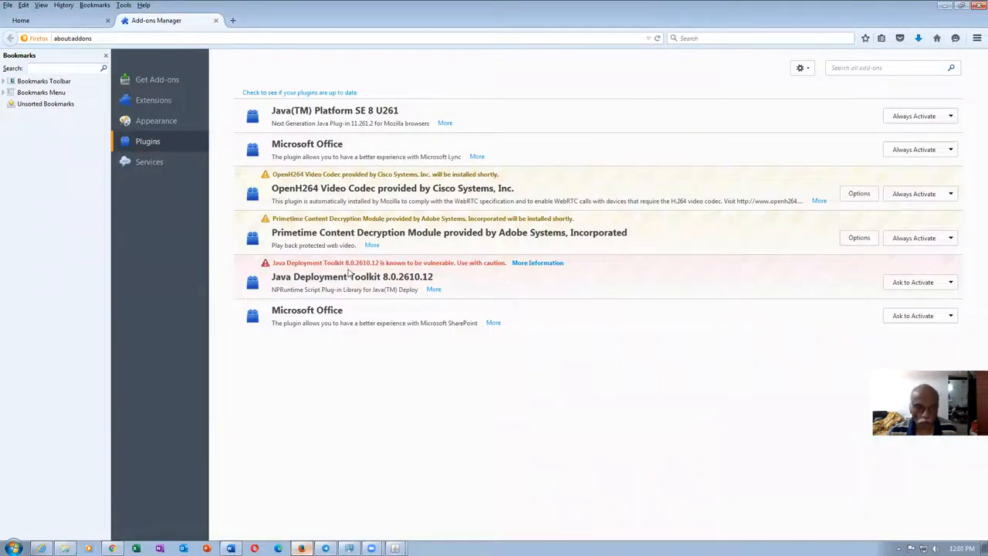
{"action": "mouse_move", "coordinate": [833, 320]}
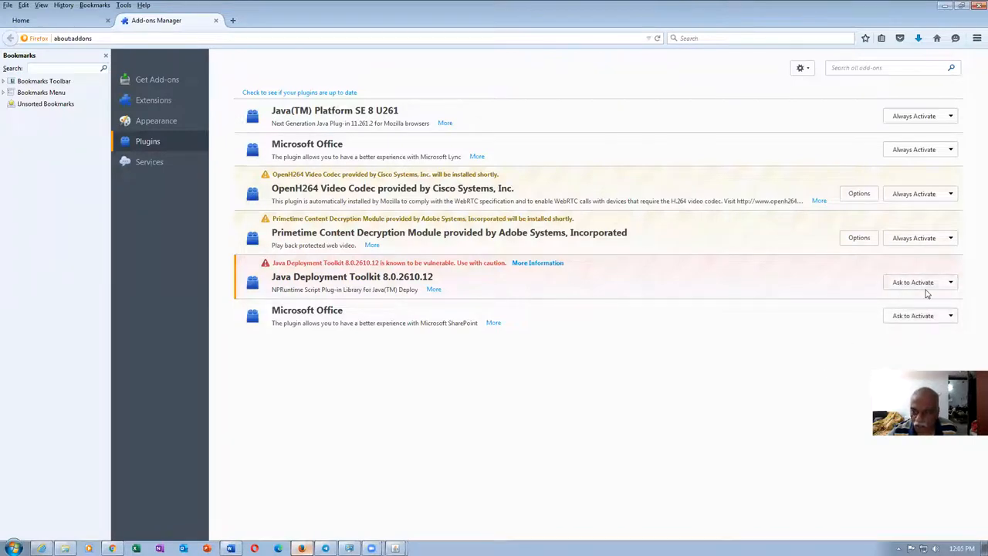
{"action": "mouse_move", "coordinate": [918, 281]}
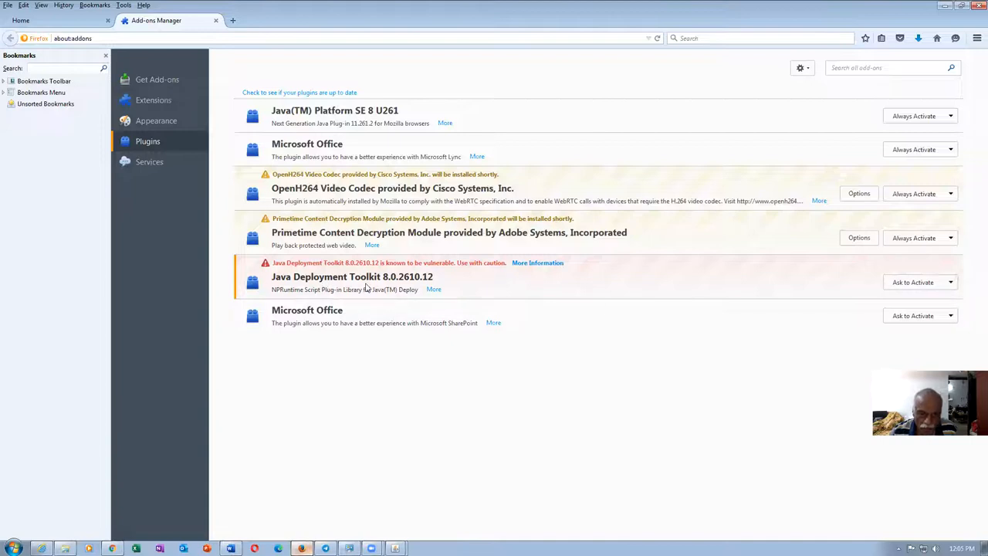
{"action": "mouse_move", "coordinate": [454, 292]}
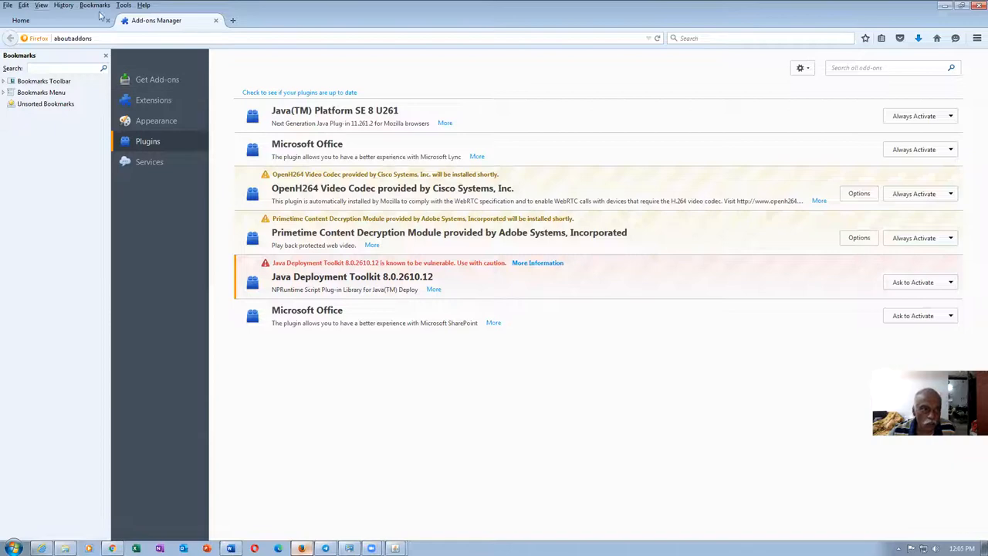
{"action": "mouse_move", "coordinate": [462, 289]}
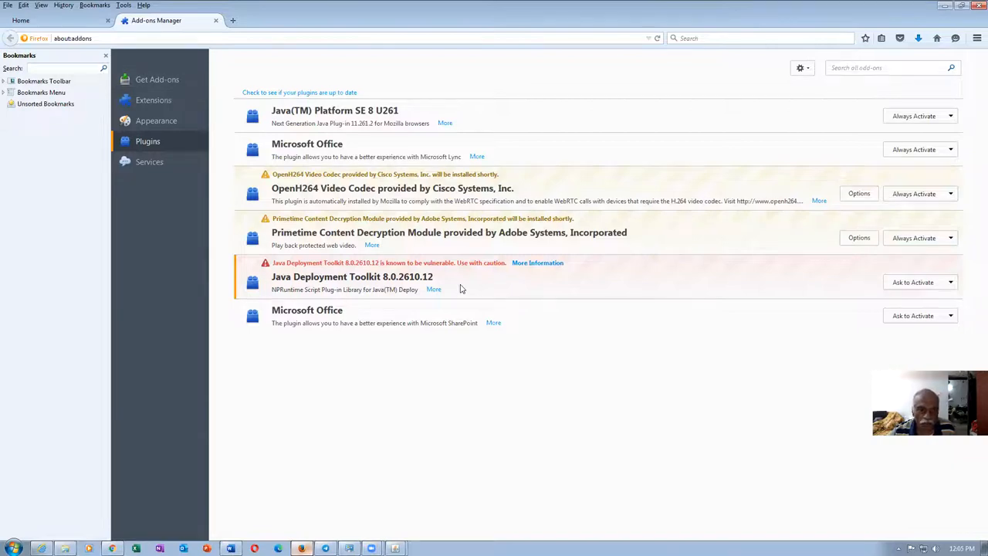
{"action": "mouse_move", "coordinate": [331, 114]}
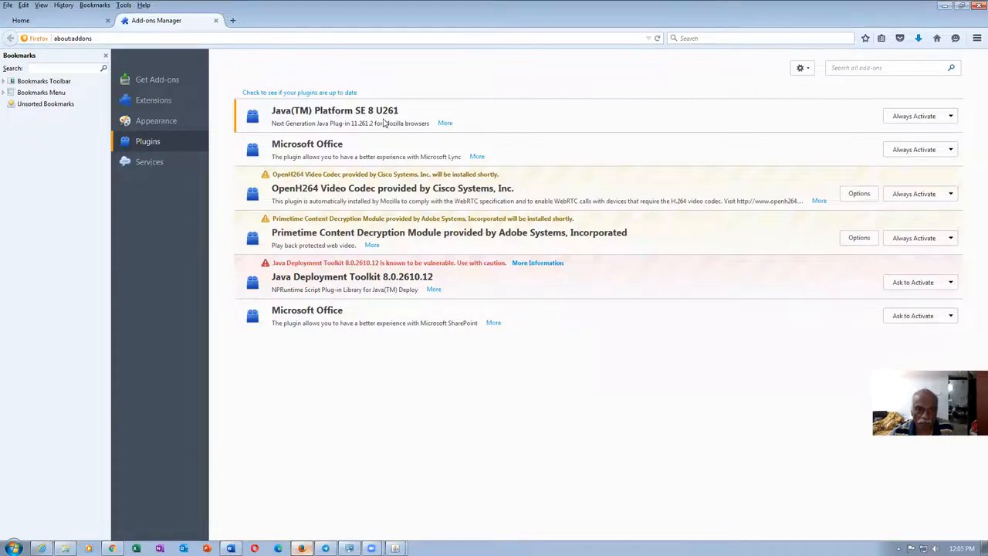
{"action": "mouse_move", "coordinate": [917, 135]}
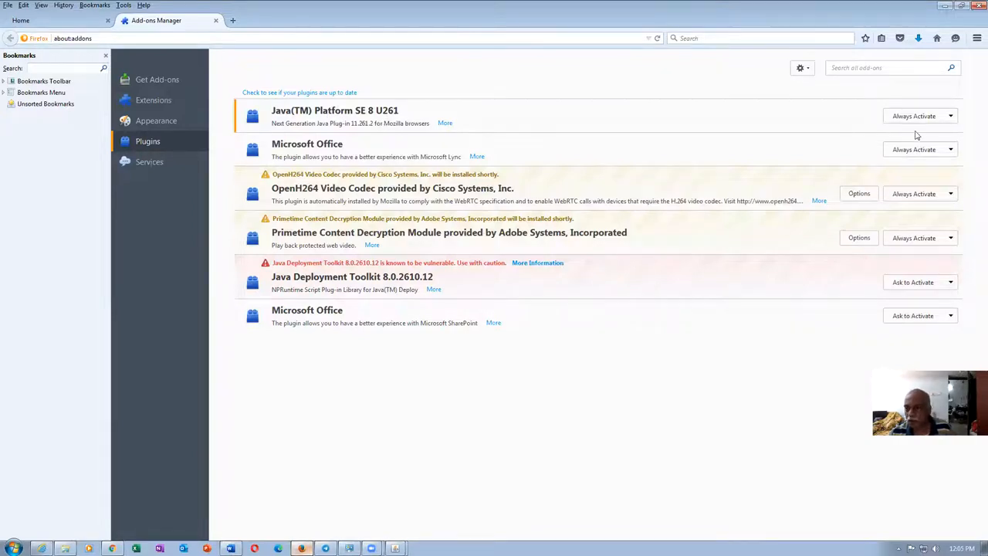
{"action": "mouse_move", "coordinate": [543, 119]}
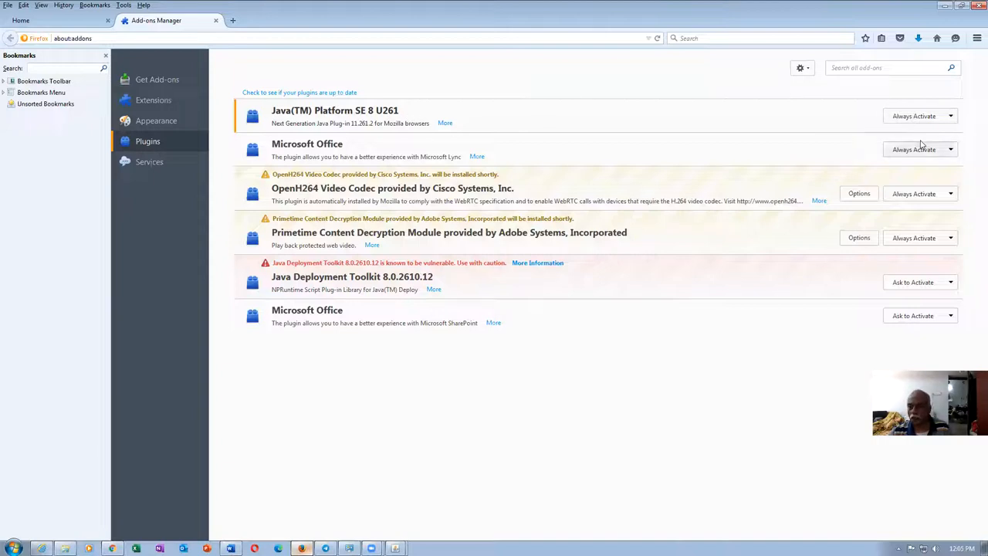
{"action": "mouse_move", "coordinate": [911, 275]}
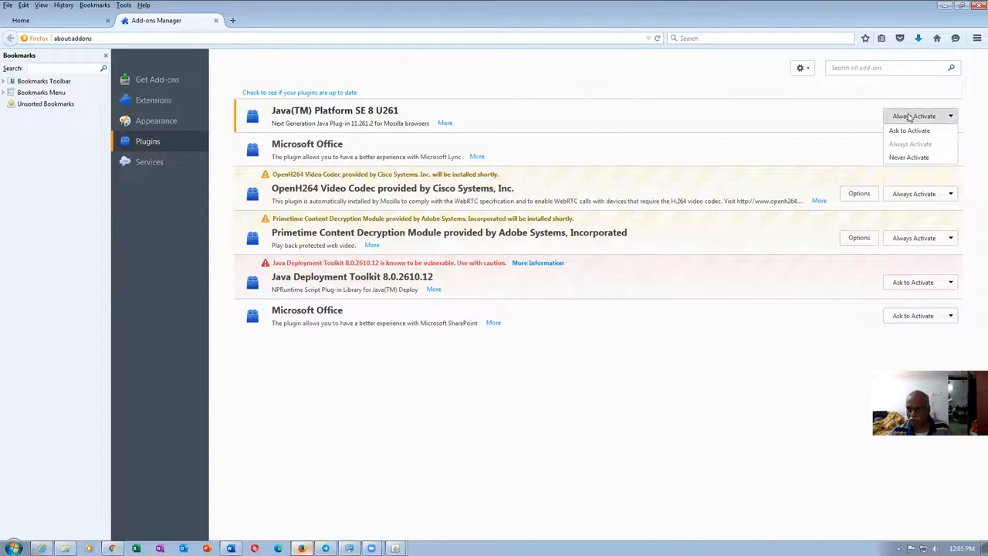
Step: Keep Java(TM) Platform SE 8 U261 set to Always Activate and return to the E-Business Suite tab
{"action": "left_click", "coordinate": [919, 144]}
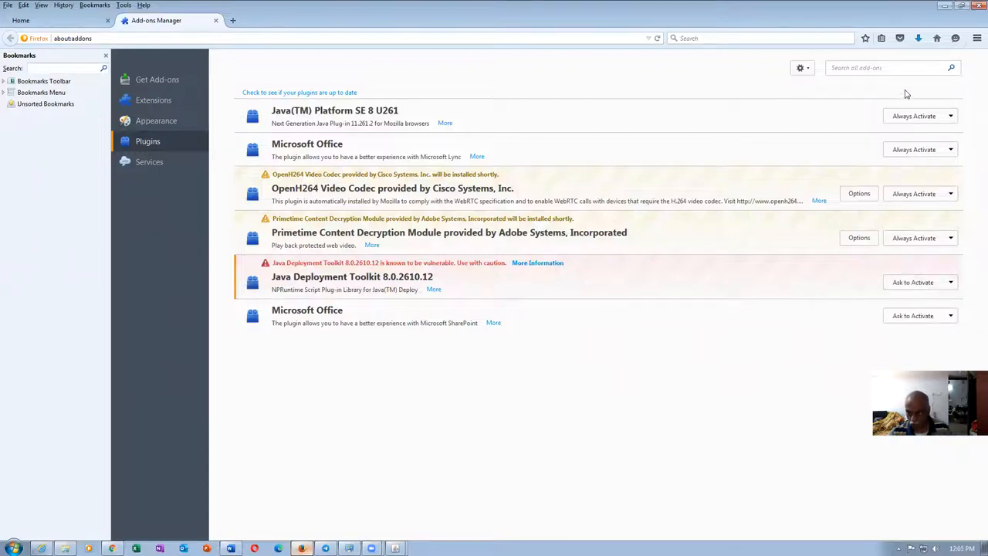
{"action": "mouse_move", "coordinate": [429, 141]}
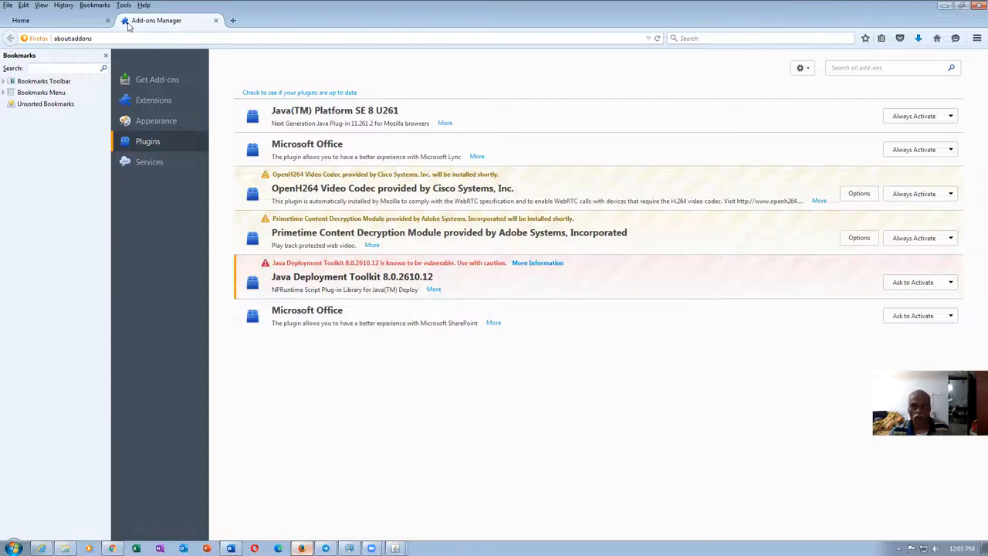
{"action": "left_click", "coordinate": [124, 6]}
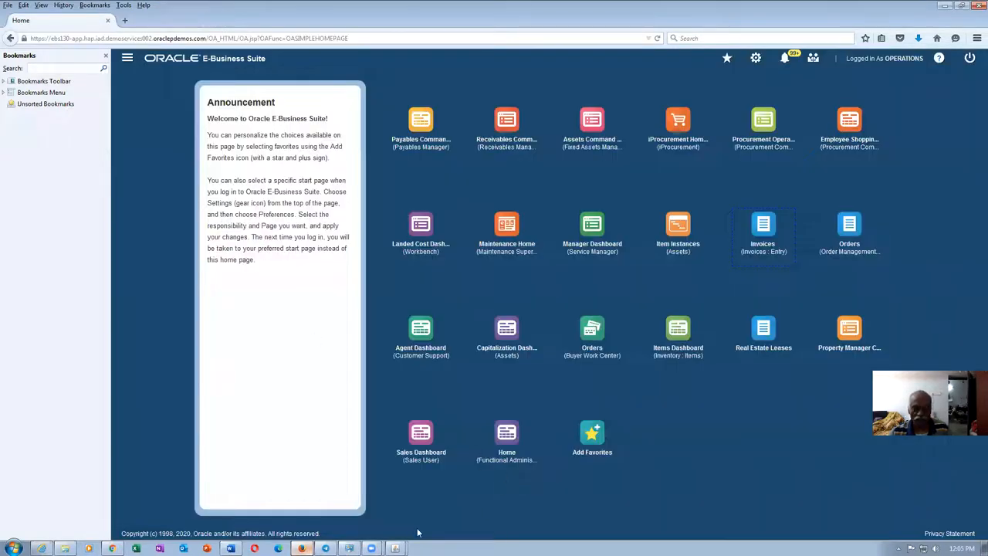
Step: Bring the Payables Navigator Forms window to the front and reach for the Start menu
{"action": "left_click", "coordinate": [763, 224]}
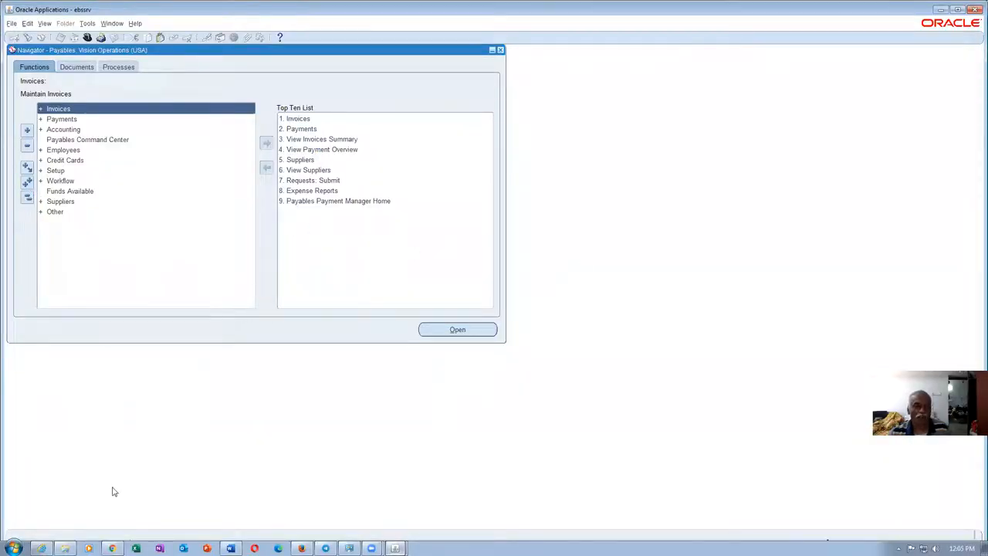
{"action": "left_click", "coordinate": [13, 549]}
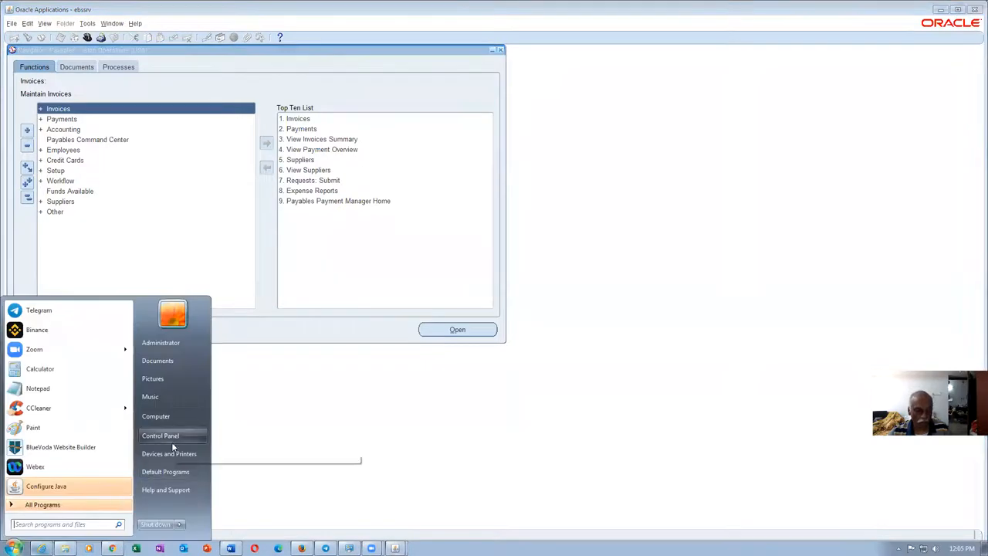
Step: From Control Panel, view the Java Runtime Environment Settings listing the installed 1.8 runtime as enabled
{"action": "left_click", "coordinate": [160, 435]}
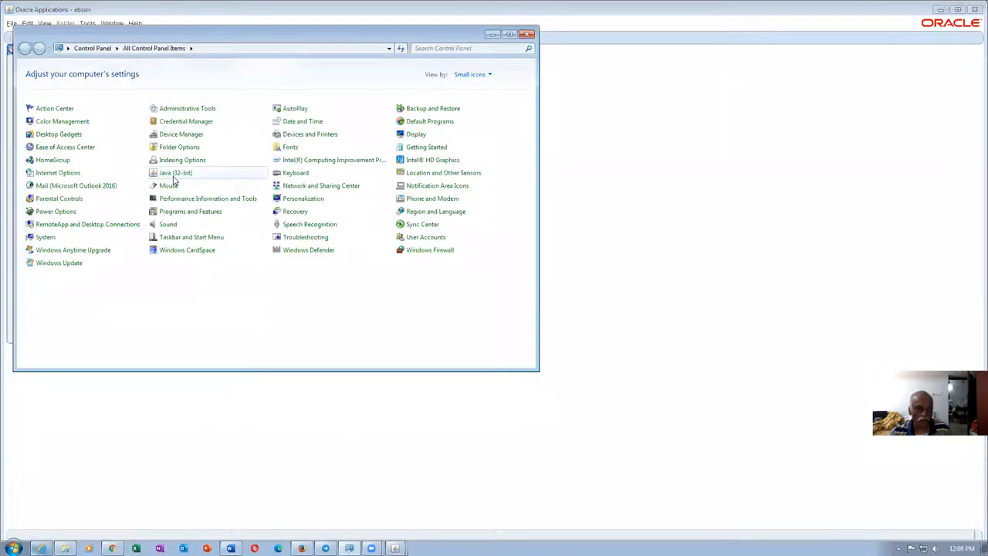
{"action": "double_click", "coordinate": [176, 172]}
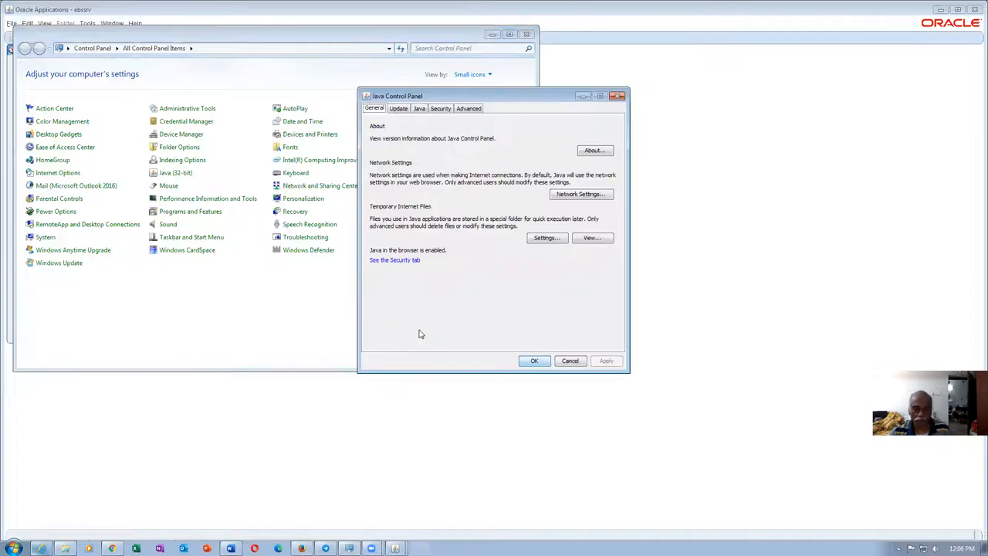
{"action": "left_click", "coordinate": [420, 108]}
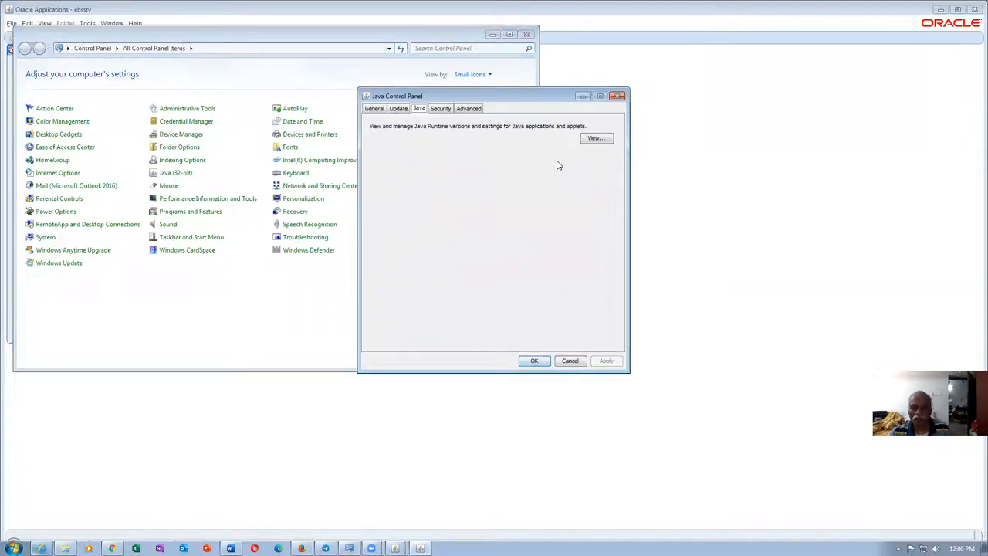
{"action": "left_click", "coordinate": [596, 137]}
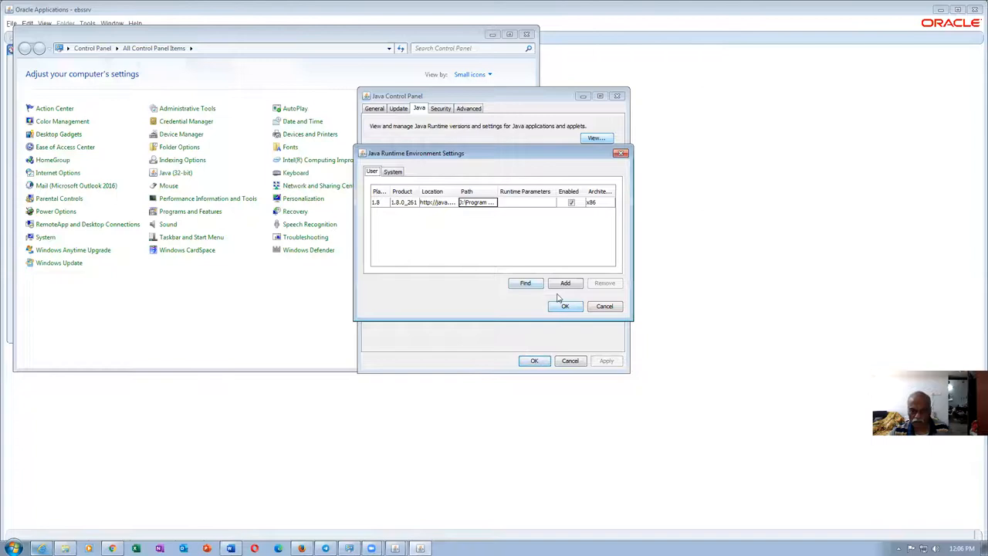
{"action": "mouse_move", "coordinate": [410, 212]}
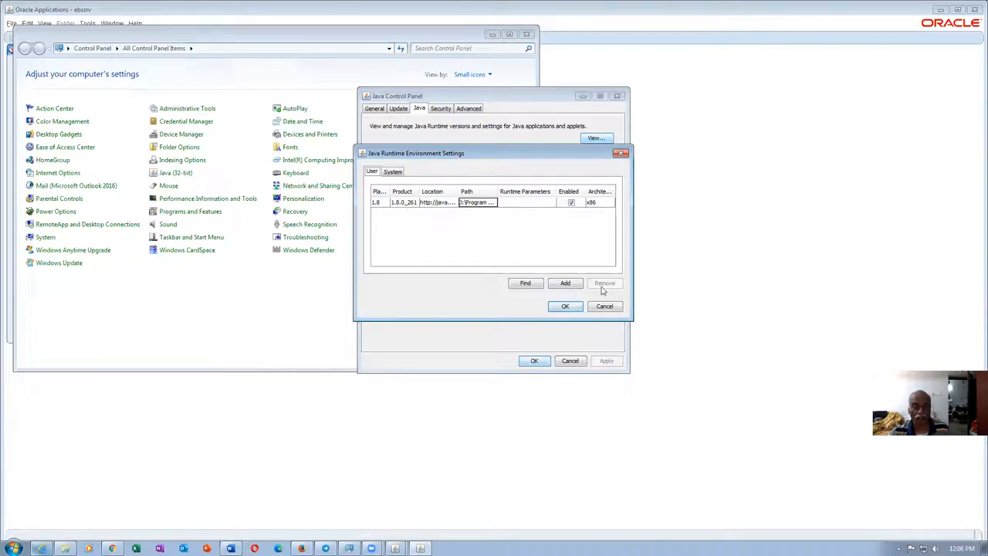
Step: Review the Advanced Java options, then cancel out of the panel back to the Payables Navigator
{"action": "left_click", "coordinate": [440, 108]}
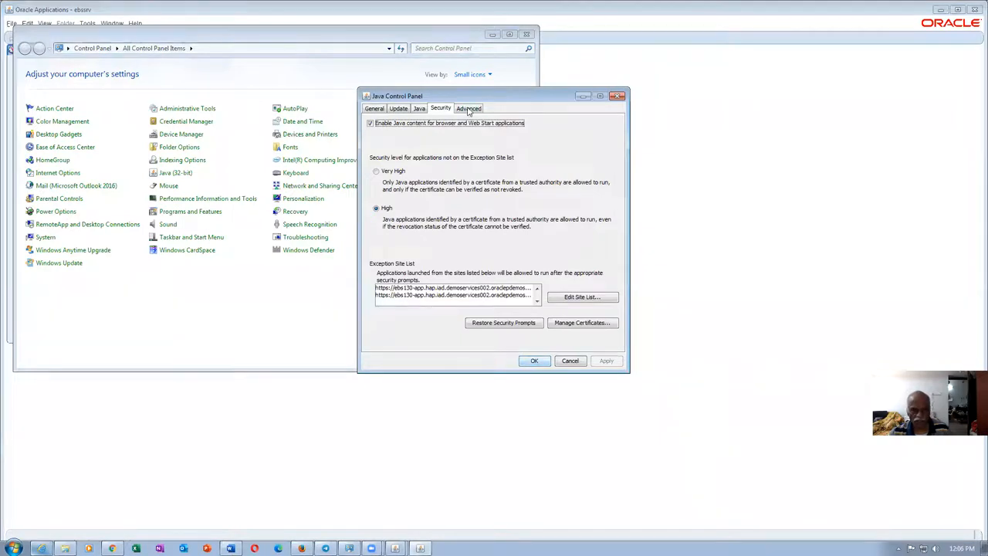
{"action": "left_click", "coordinate": [469, 108]}
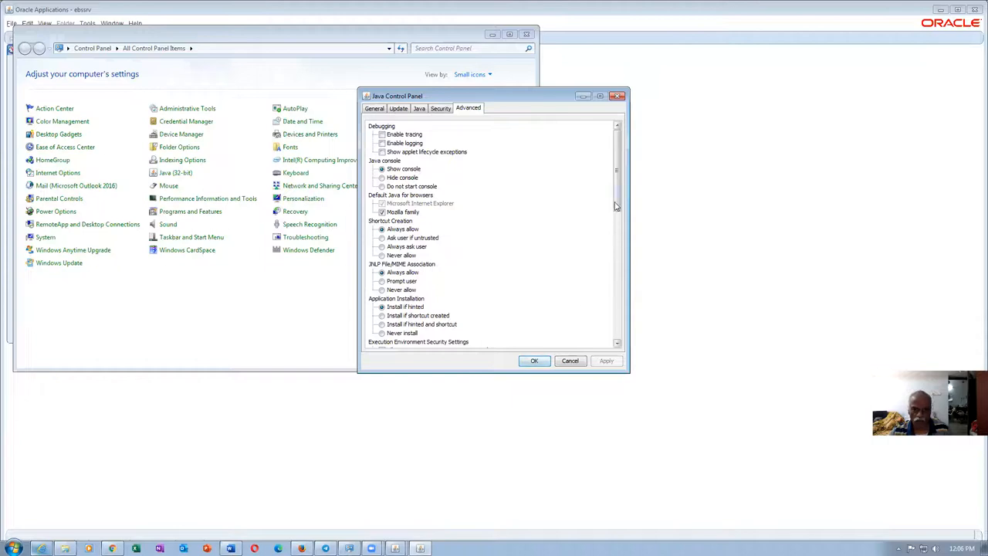
{"action": "scroll", "scroll_direction": "down", "scroll_amount": 3}
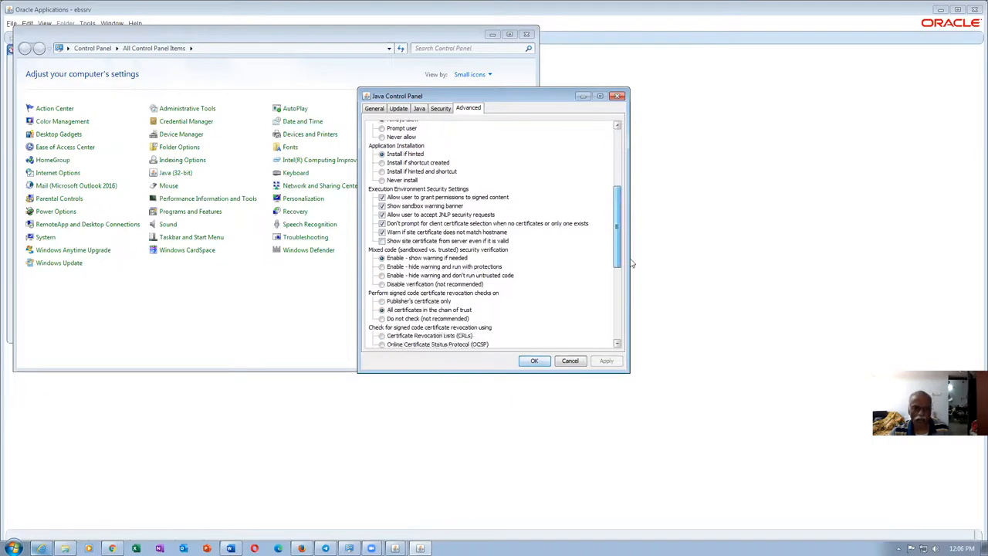
{"action": "scroll", "scroll_direction": "down", "scroll_amount": 3}
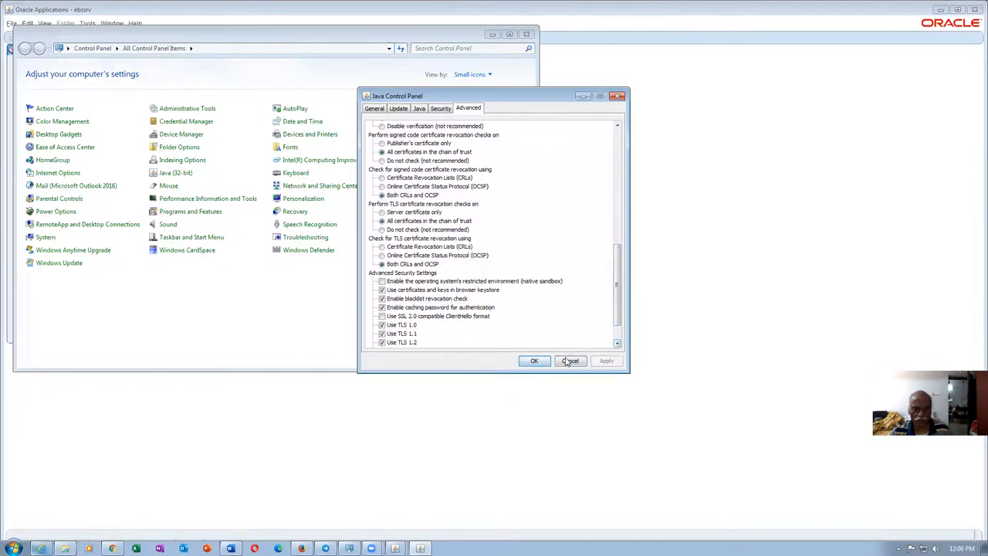
{"action": "left_click", "coordinate": [569, 362]}
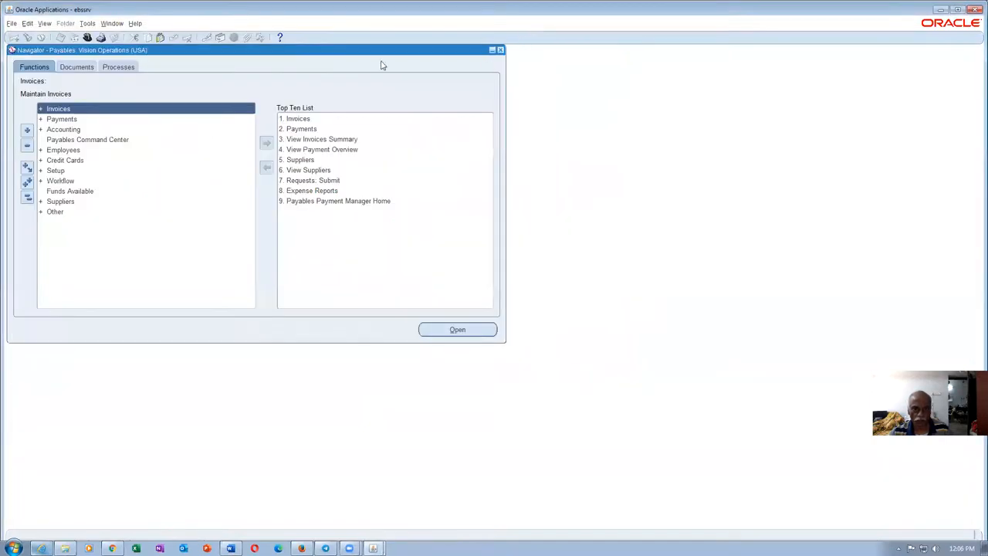